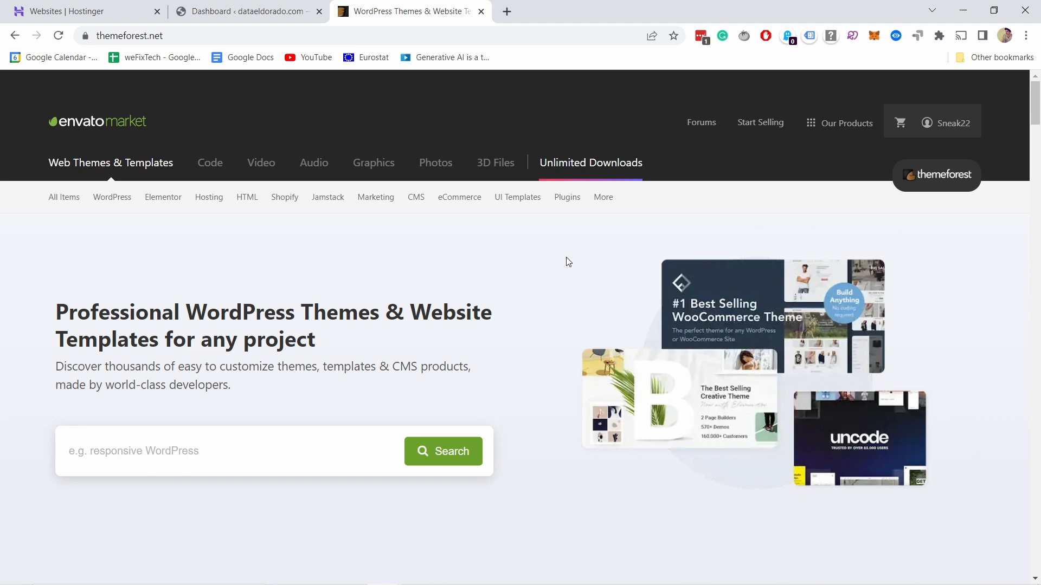
mouse_move(803, 213)
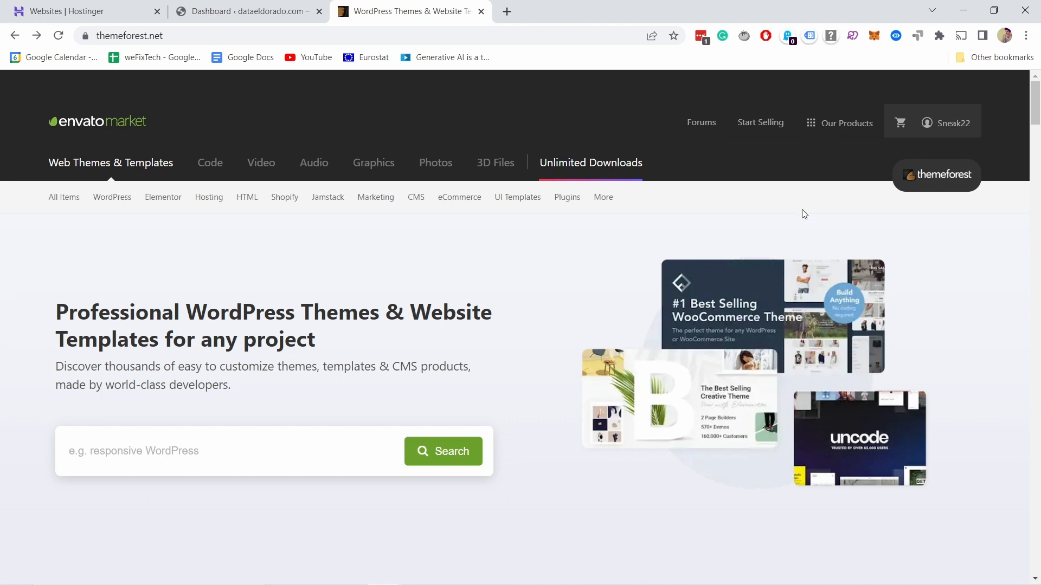
mouse_move(939, 145)
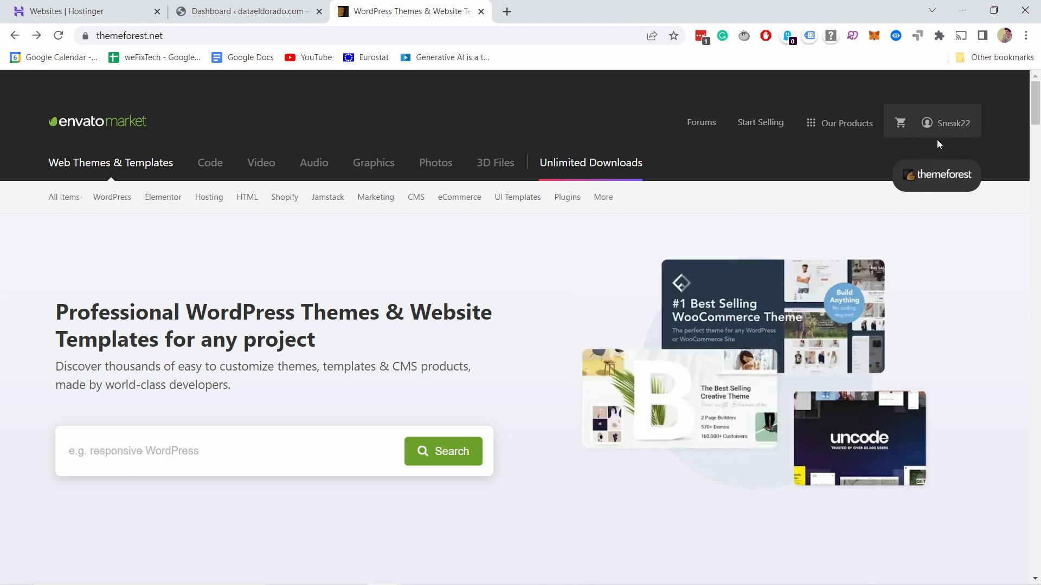
- Go to the account's Downloads page from the ThemeForest account menu
click(952, 123)
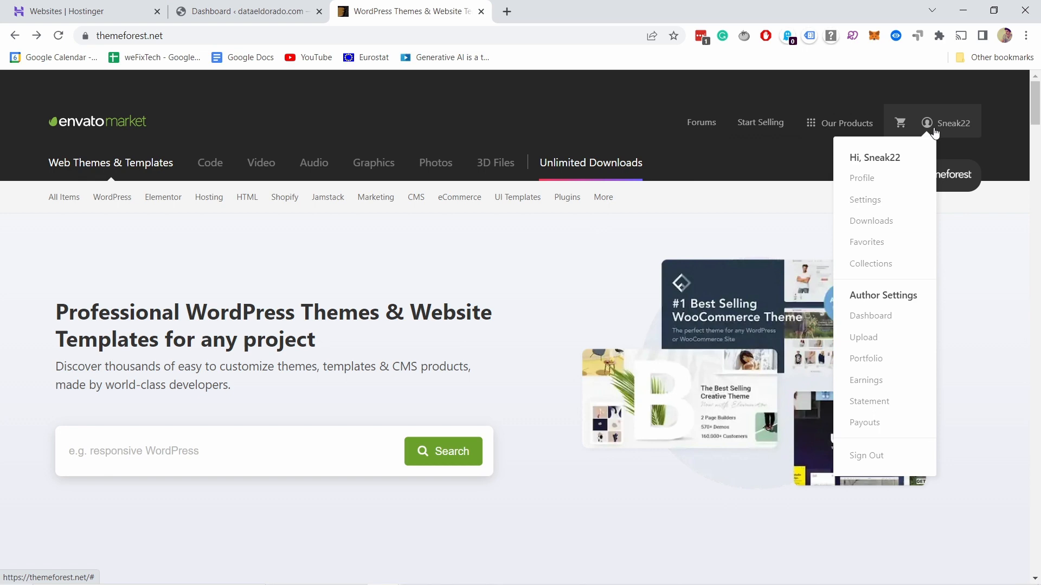
click(870, 220)
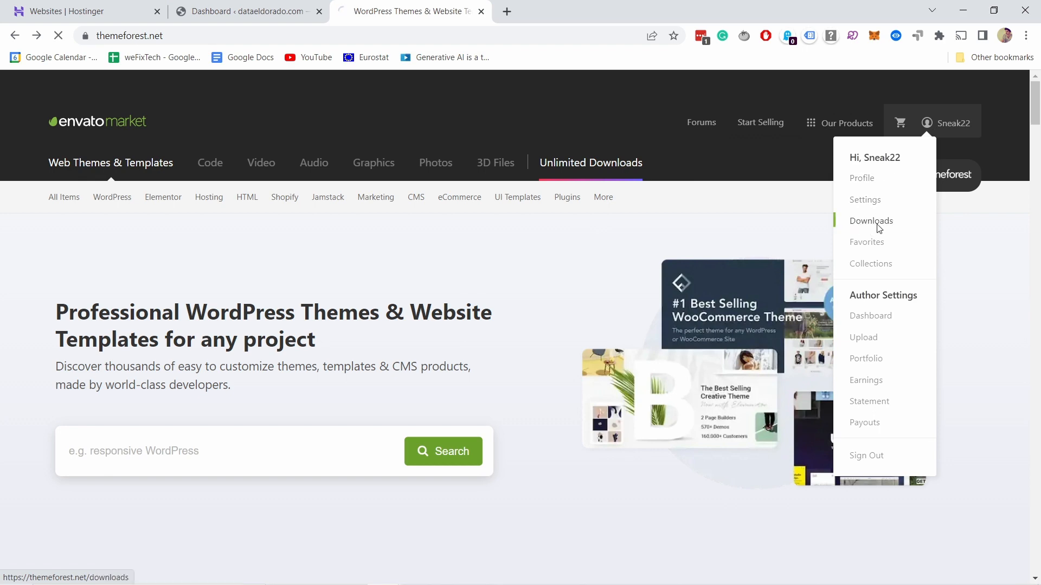
- Download 'All files & documentation' for the Growth - Personal Portfolio Theme as a zip
click(870, 220)
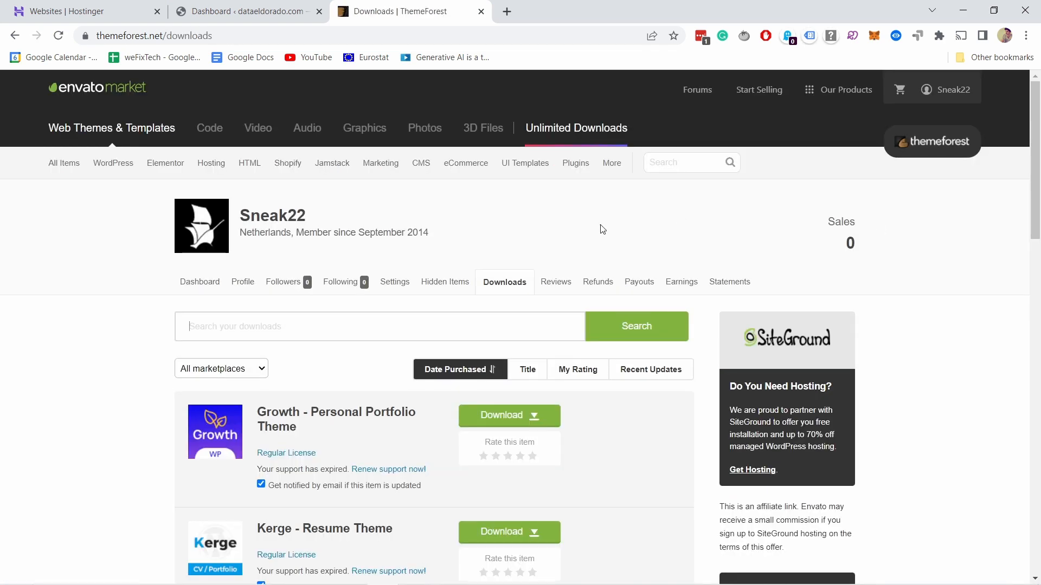
scroll(down, 3)
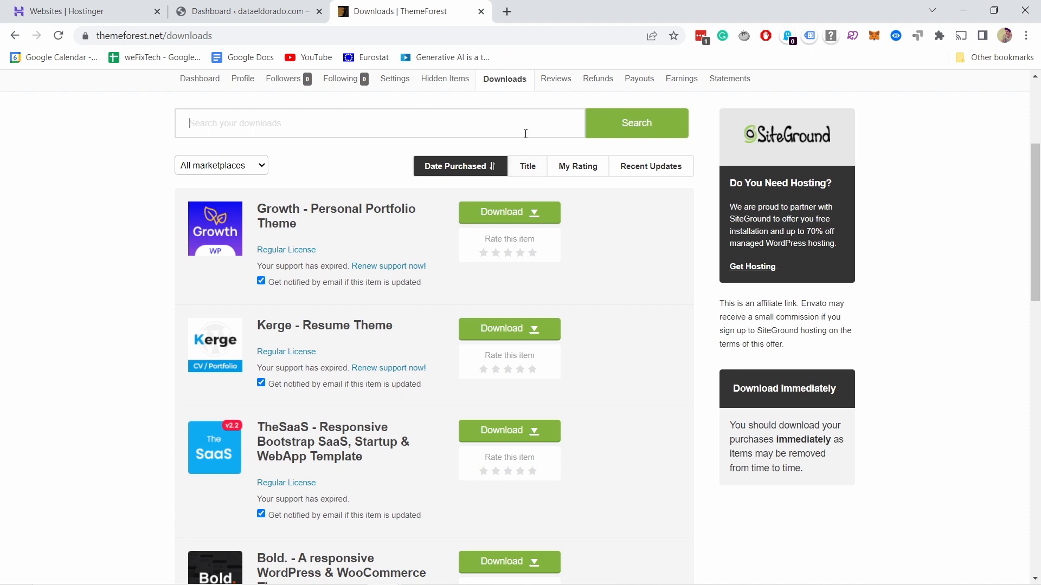
mouse_move(419, 234)
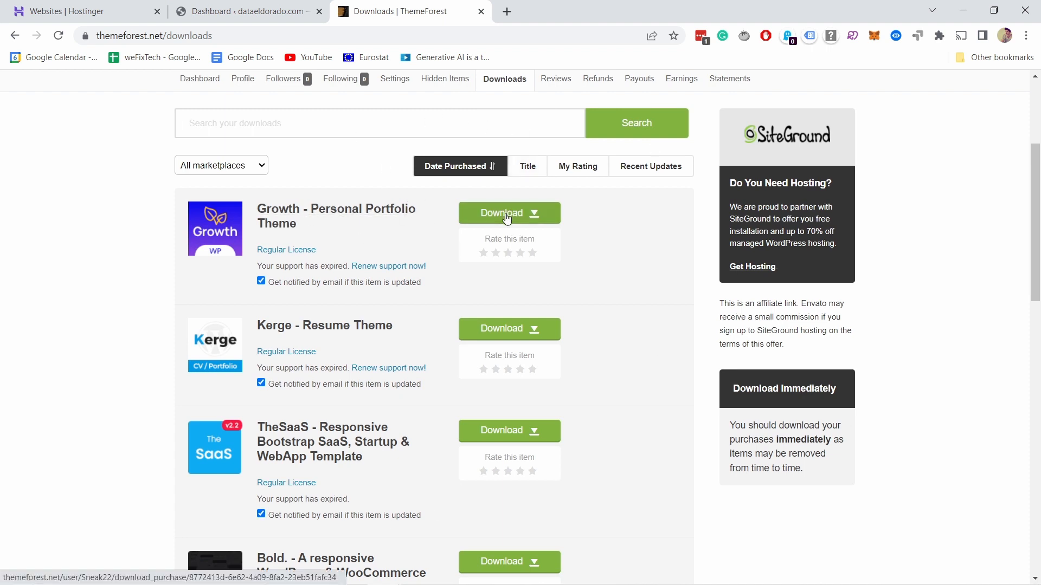
click(508, 213)
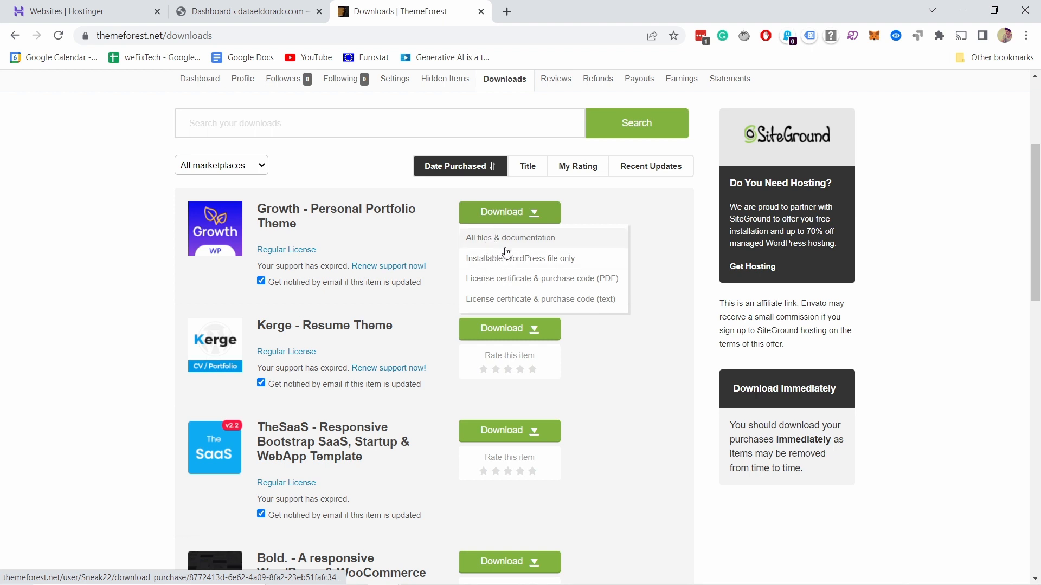
mouse_move(504, 241)
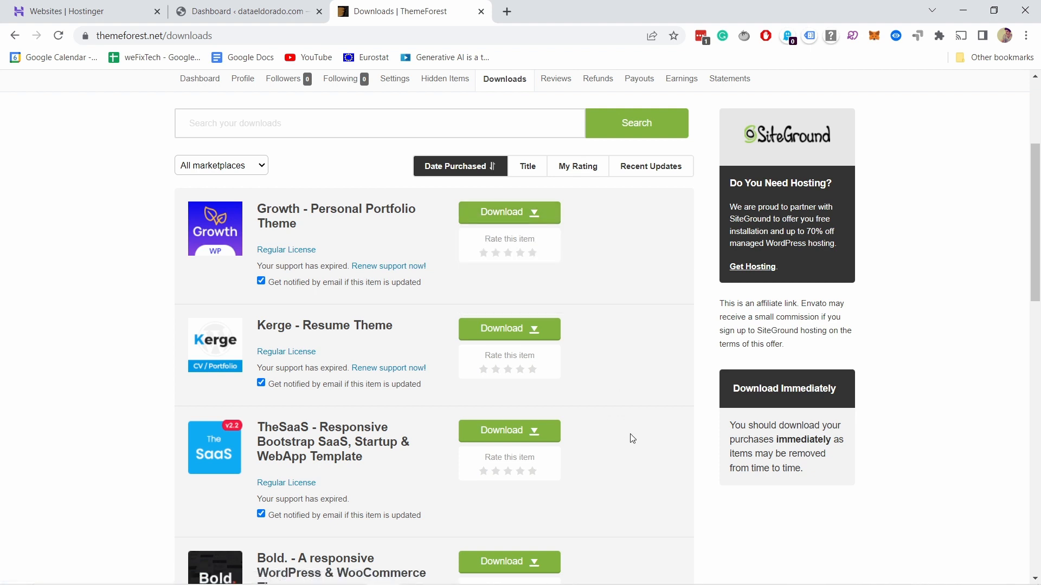
click(509, 430)
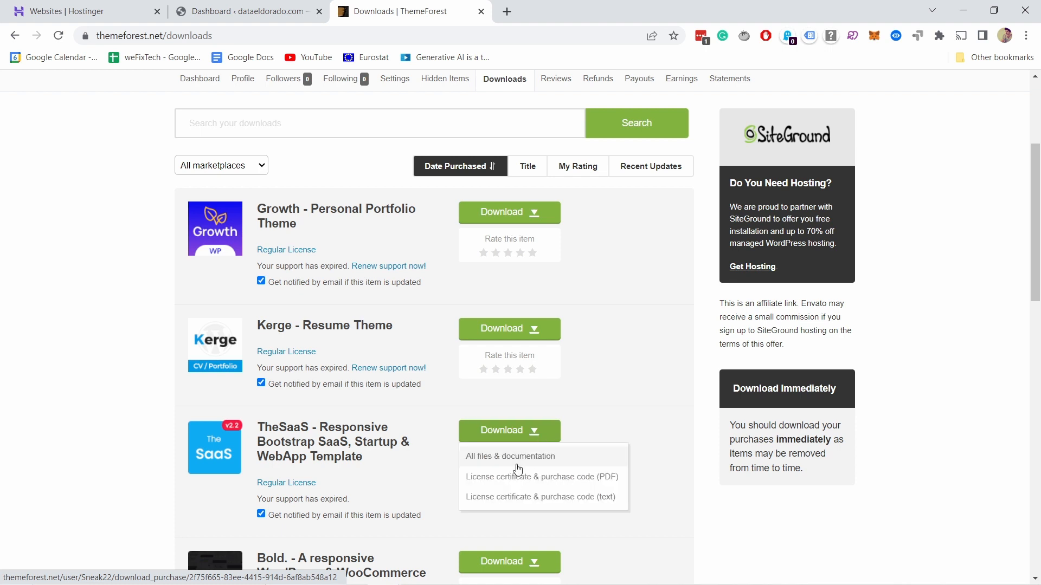
mouse_move(522, 461)
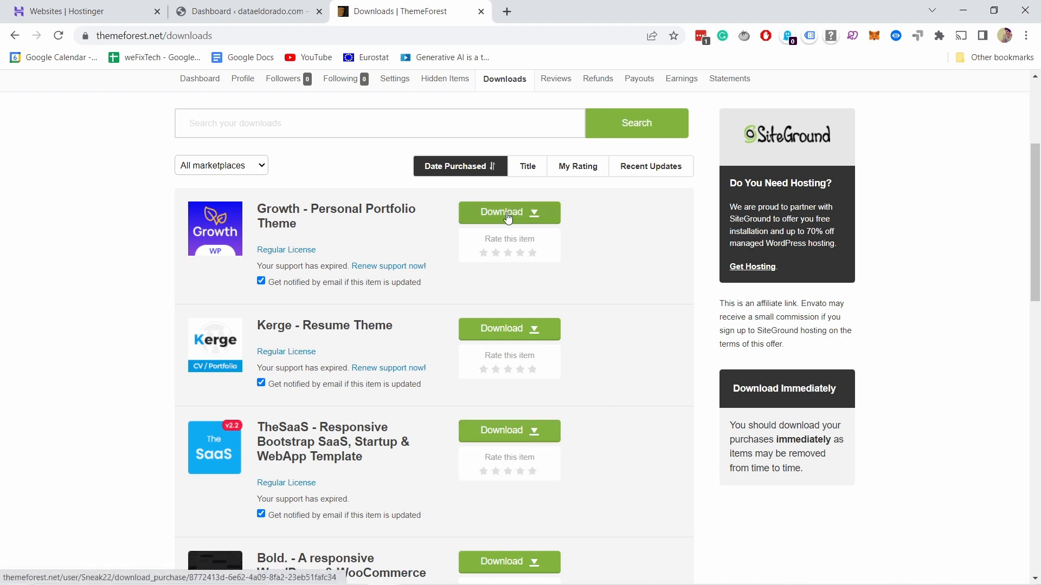
click(508, 213)
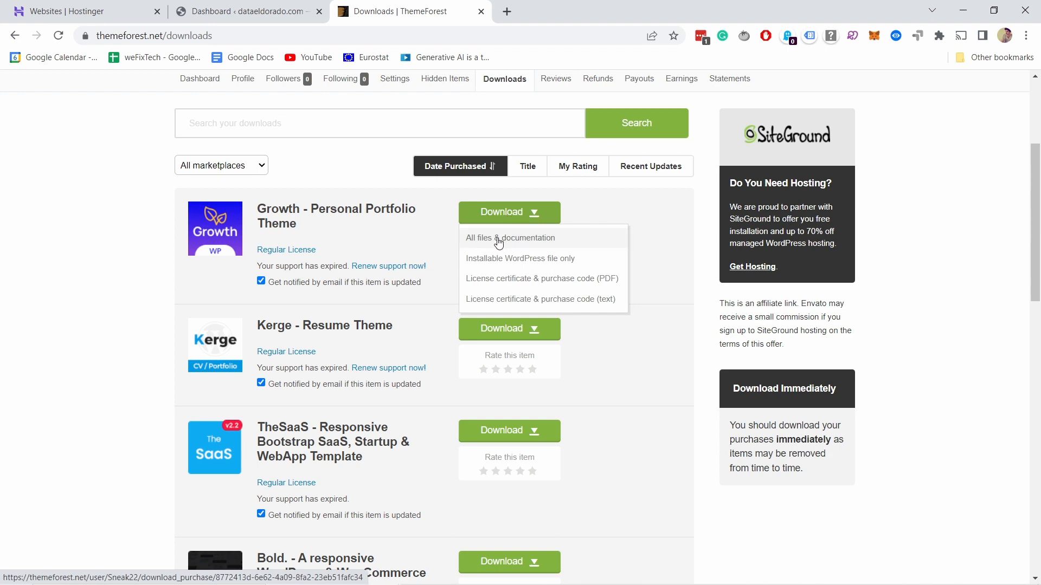
click(510, 238)
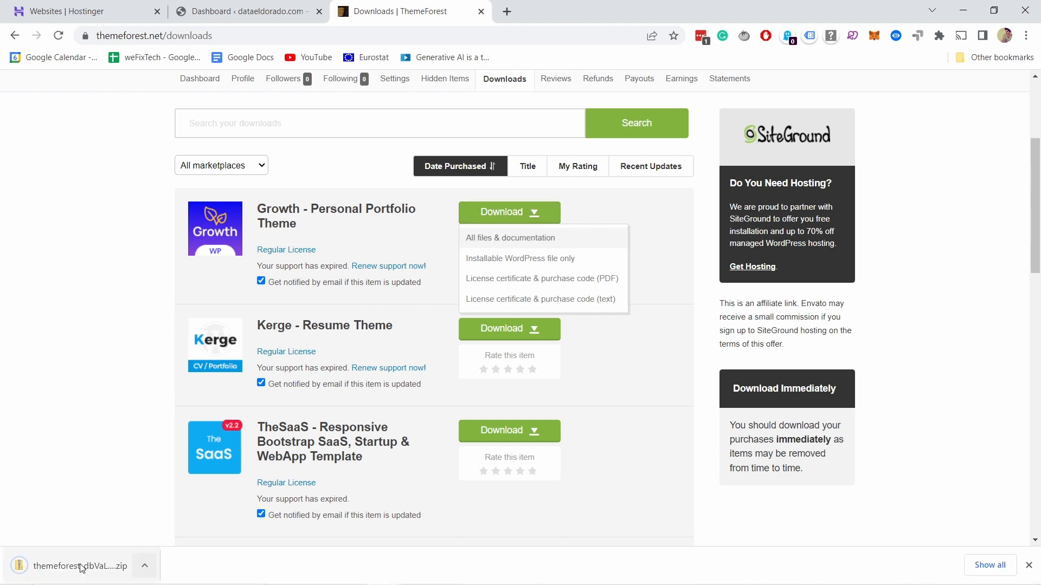
- Extract the downloaded Growth theme zip into its own folder in Downloads
click(79, 566)
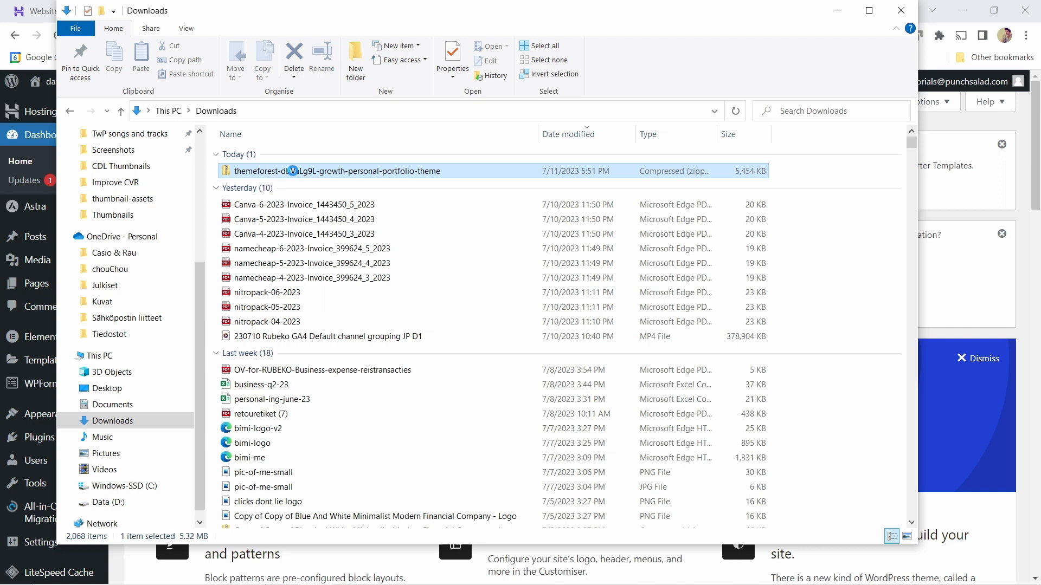
click(336, 171)
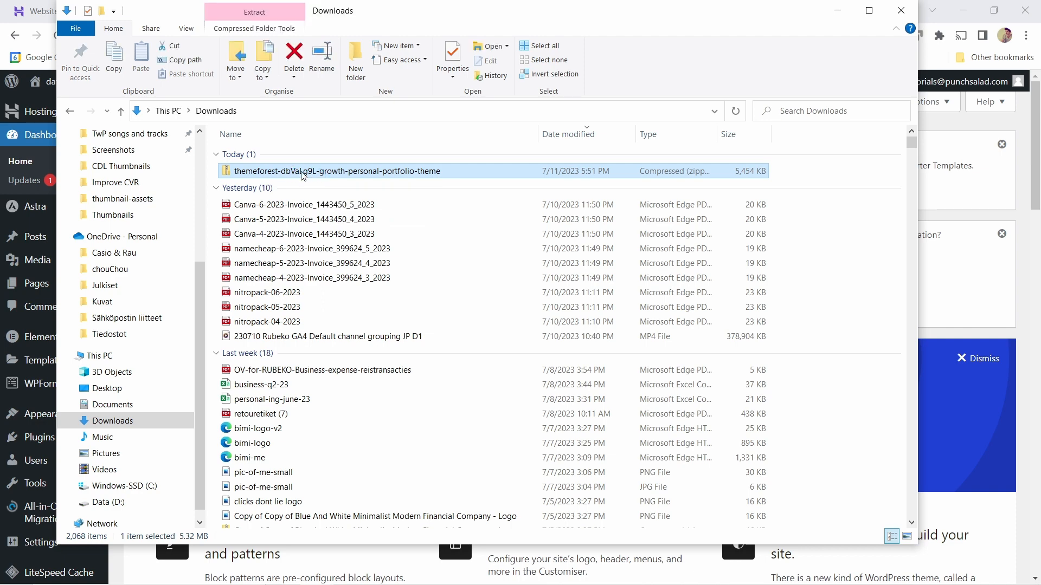
right_click(336, 171)
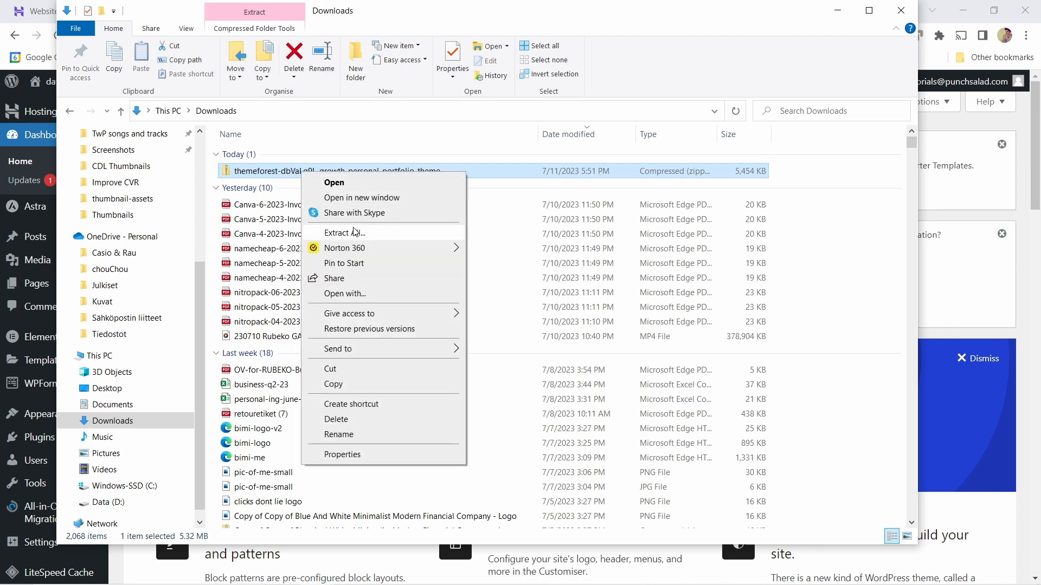
click(343, 232)
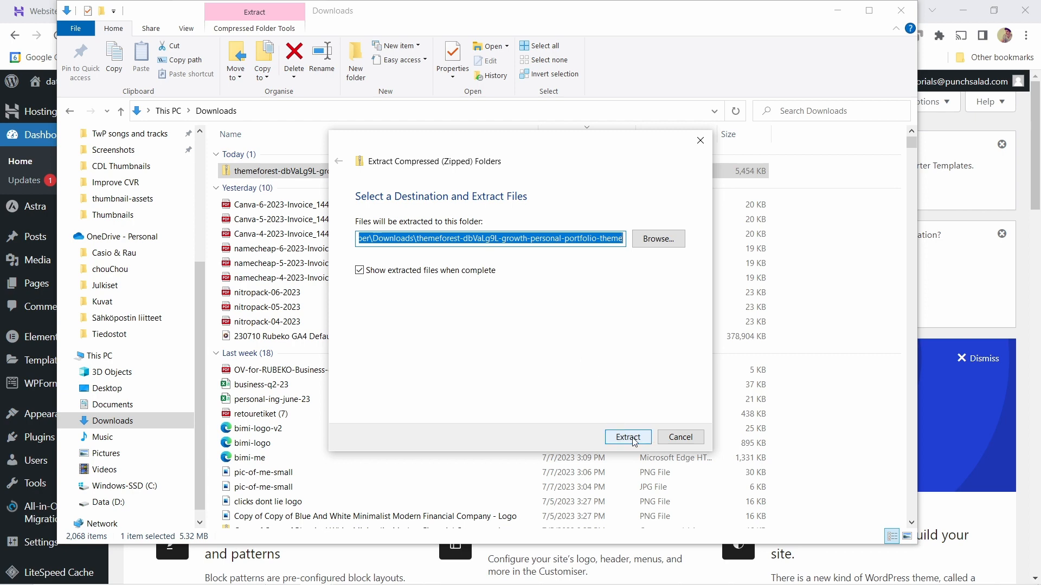
click(625, 437)
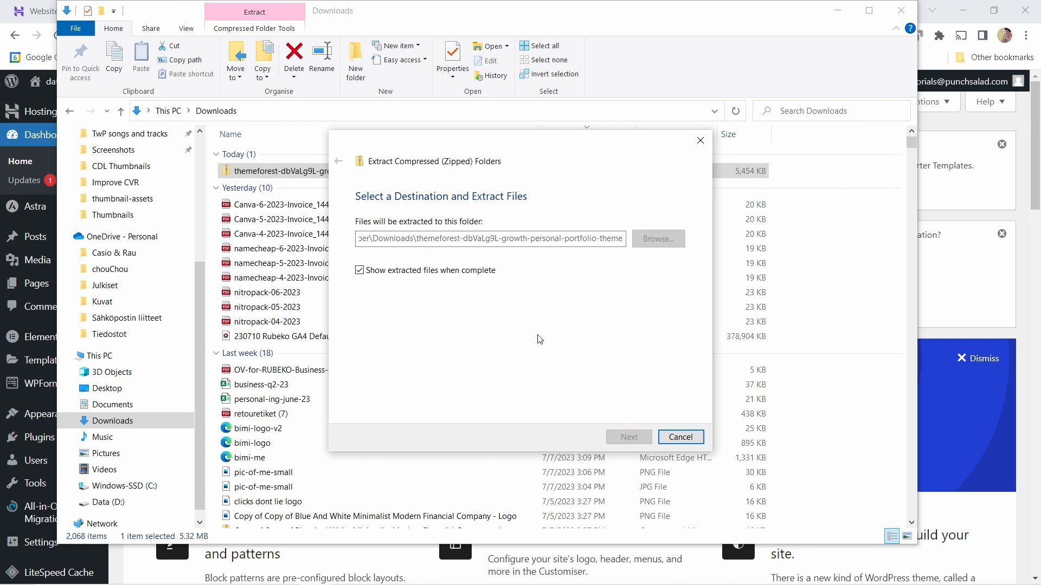
click(628, 436)
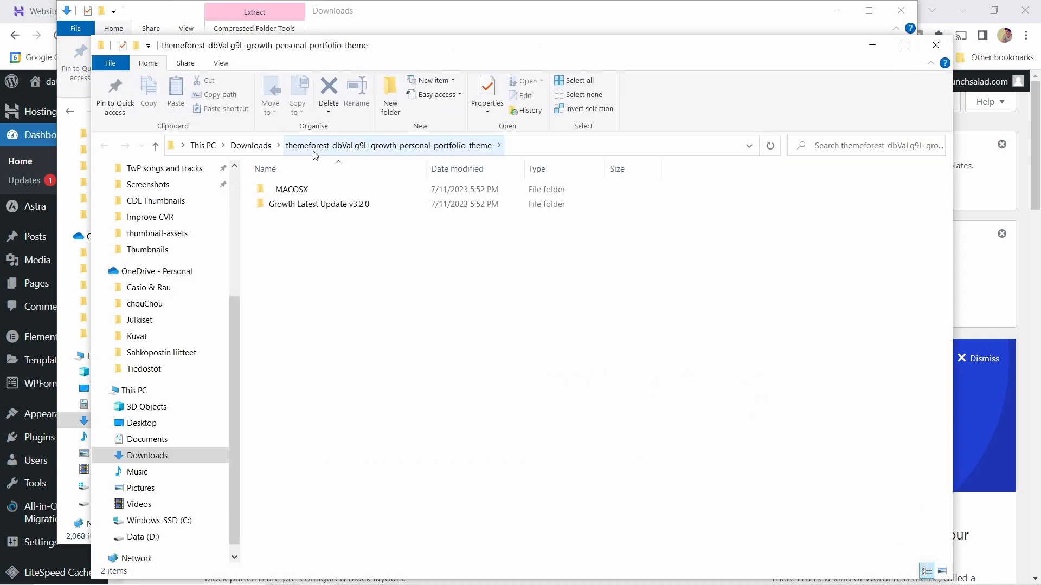
- Look inside Growth Latest Update v3.2.0 and read its Online_Documentation note
double_click(318, 204)
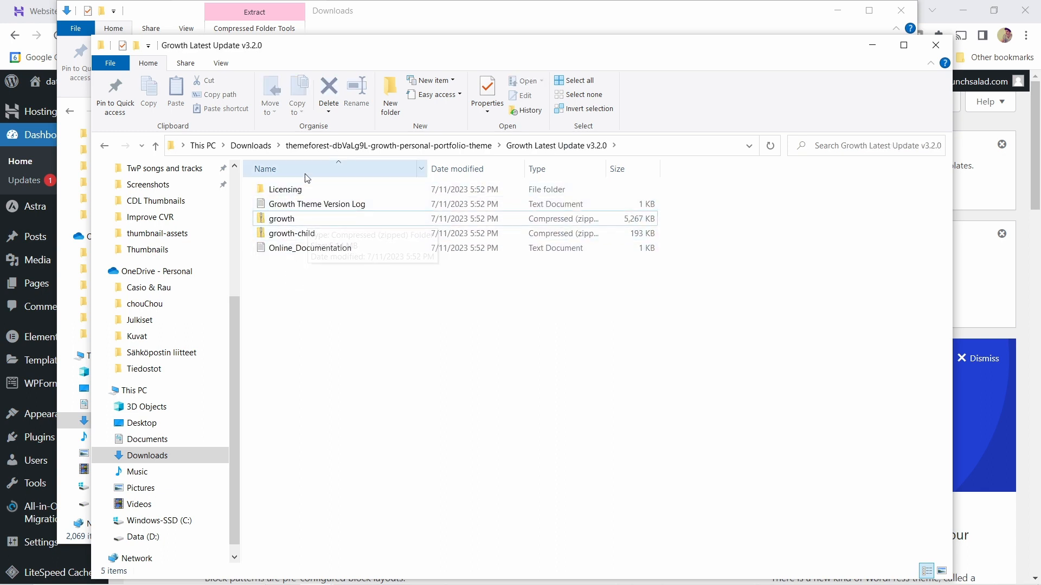
mouse_move(294, 237)
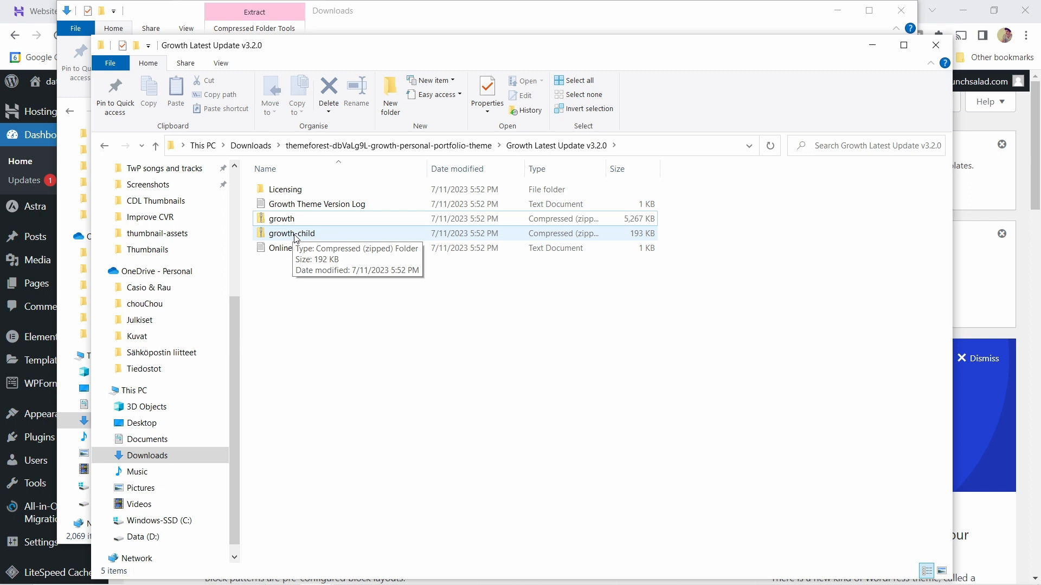
mouse_move(300, 255)
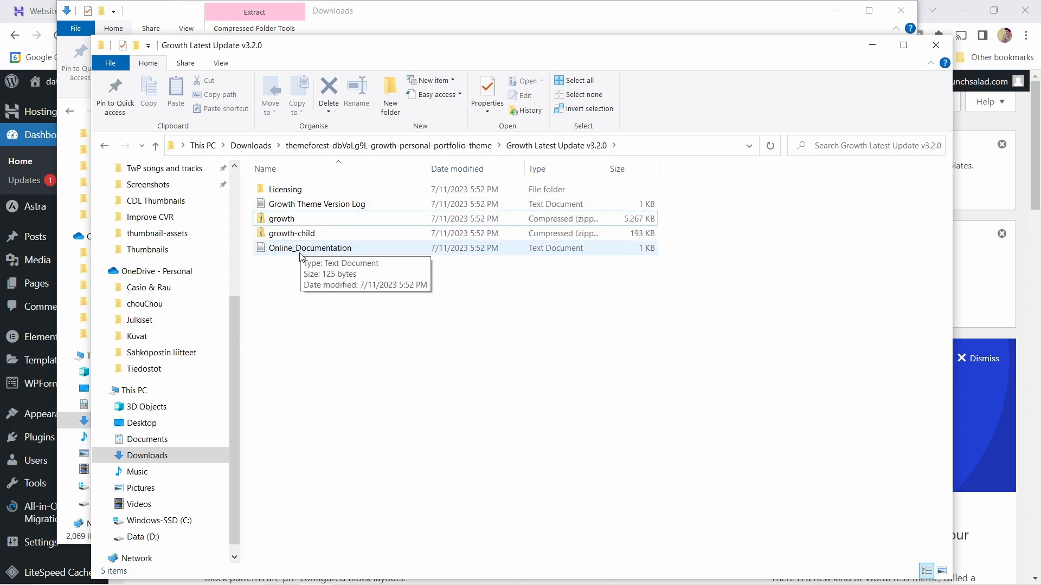
double_click(309, 247)
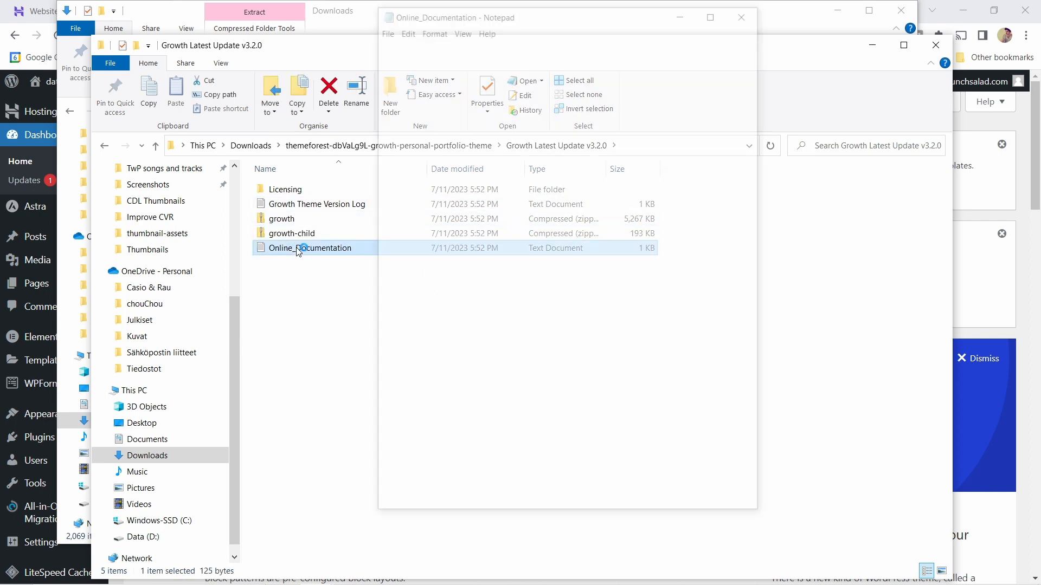
double_click(308, 247)
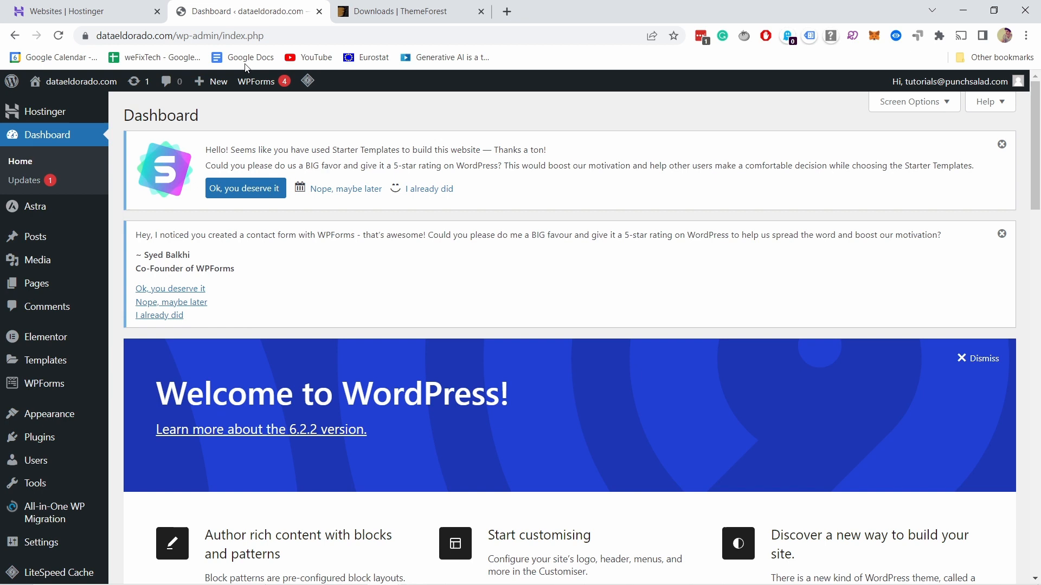
mouse_move(194, 132)
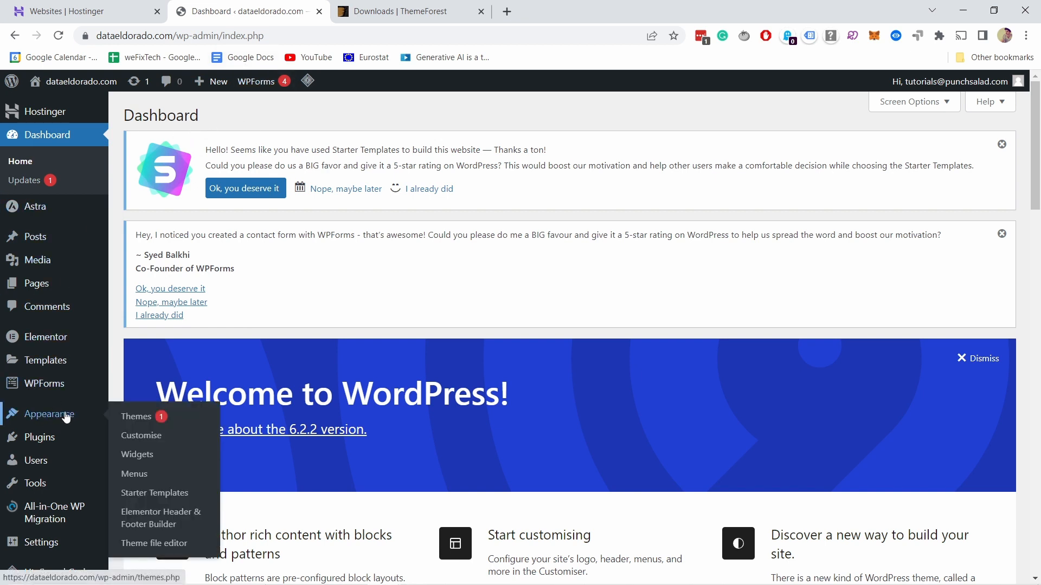
- Reach the Upload Theme form from Appearance > Themes > Add New
click(136, 416)
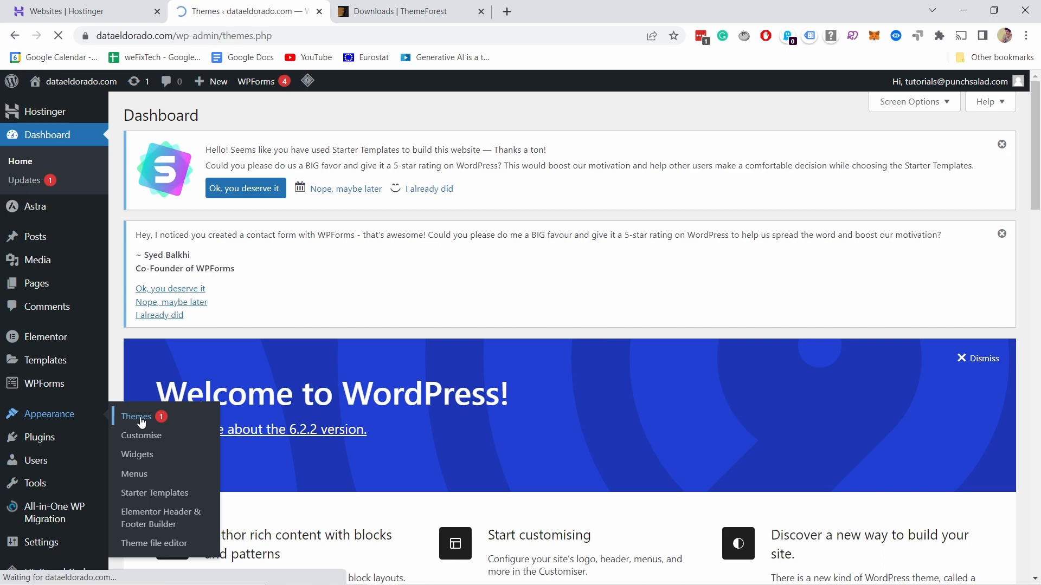
click(137, 416)
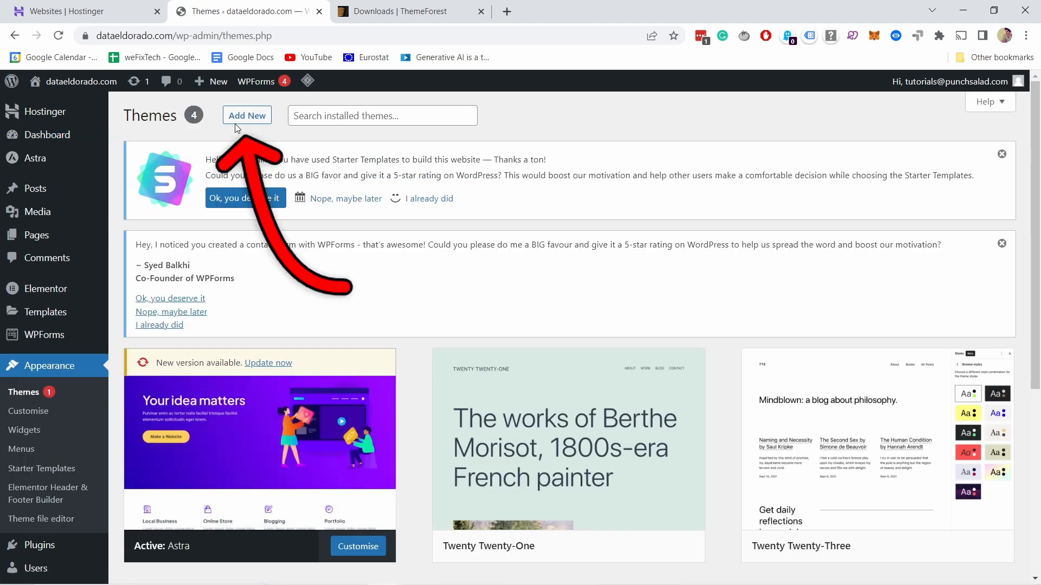
click(246, 115)
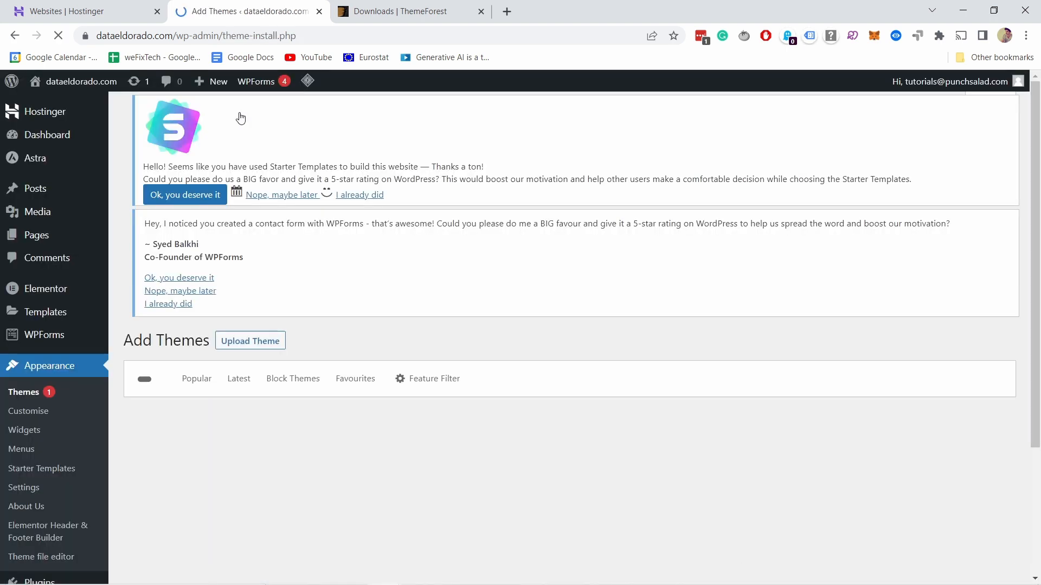
click(196, 378)
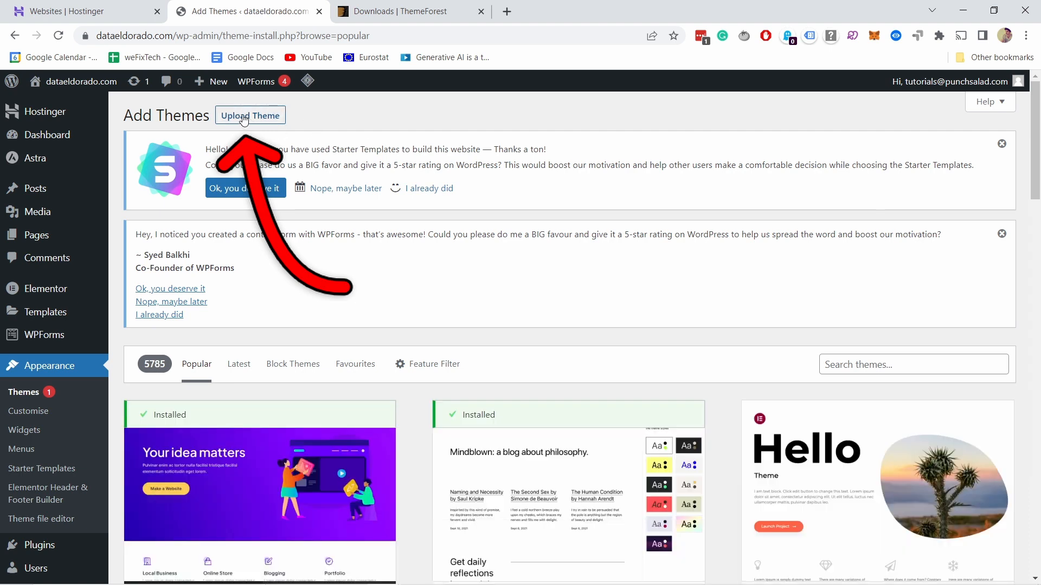
click(250, 116)
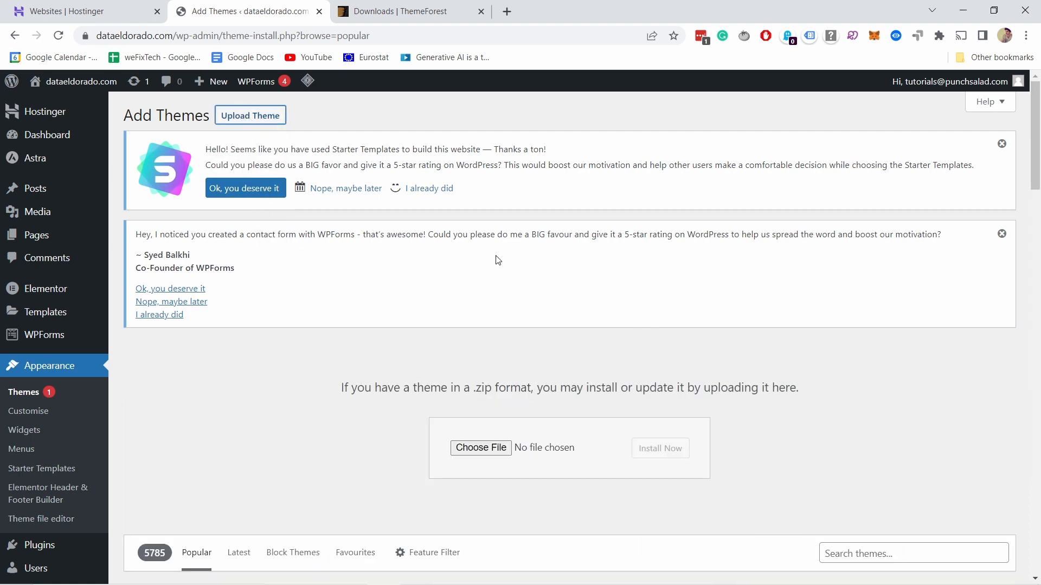
scroll(down, 3)
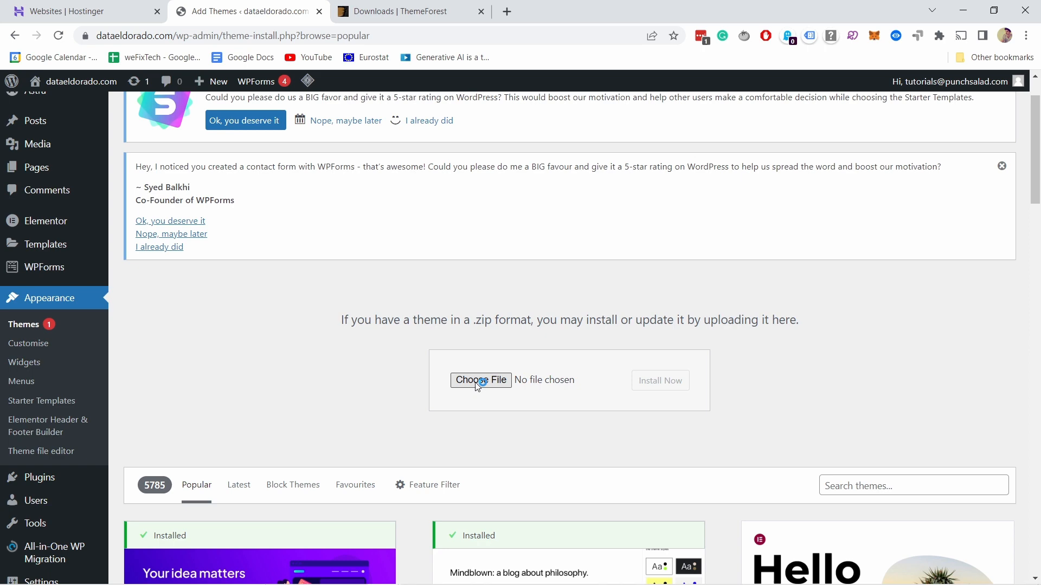
- Choose growth.zip from the Growth Latest Update v3.2.0 folder as the upload file
click(481, 380)
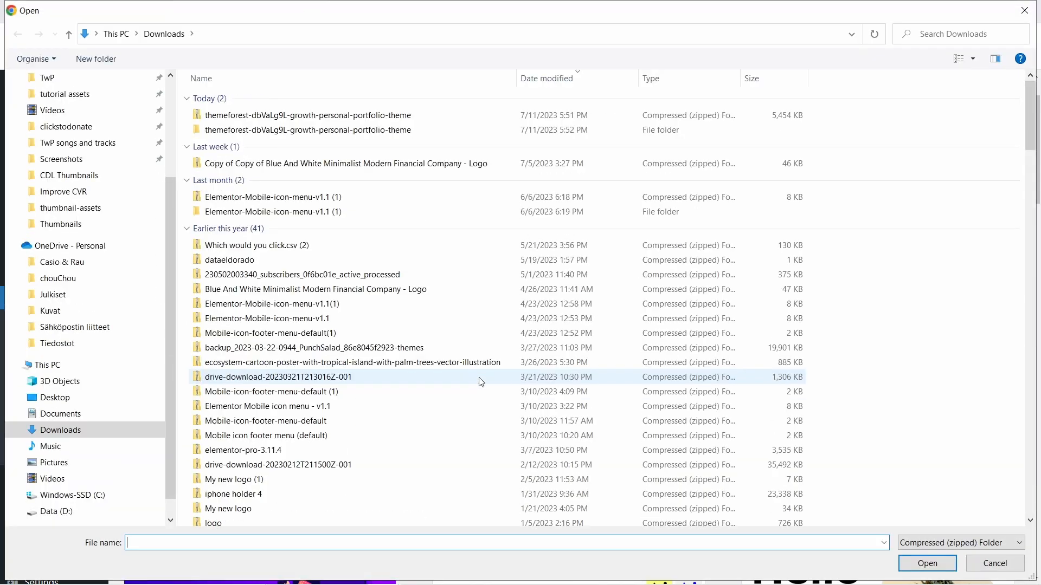
click(307, 129)
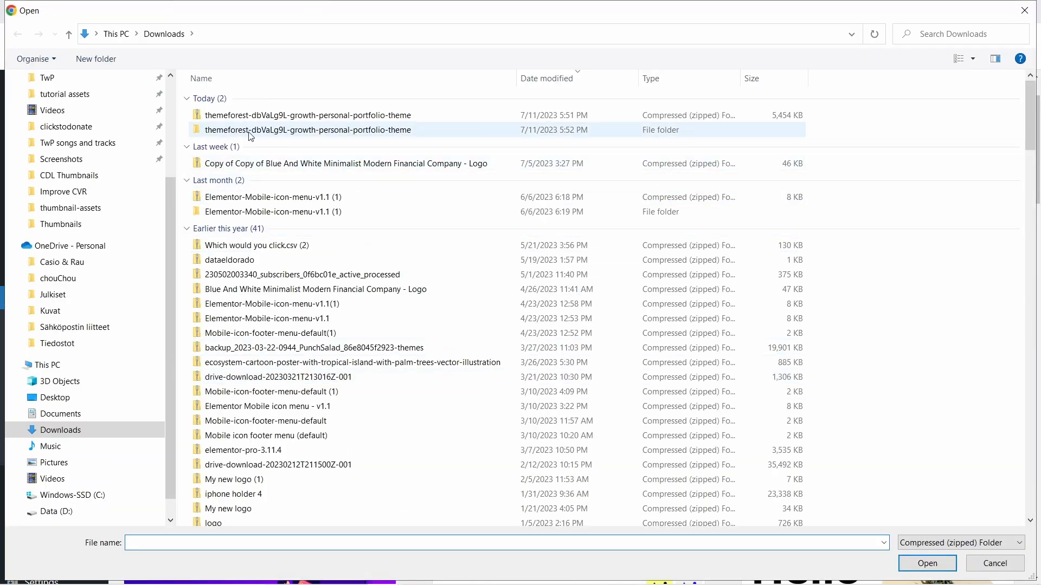
double_click(306, 129)
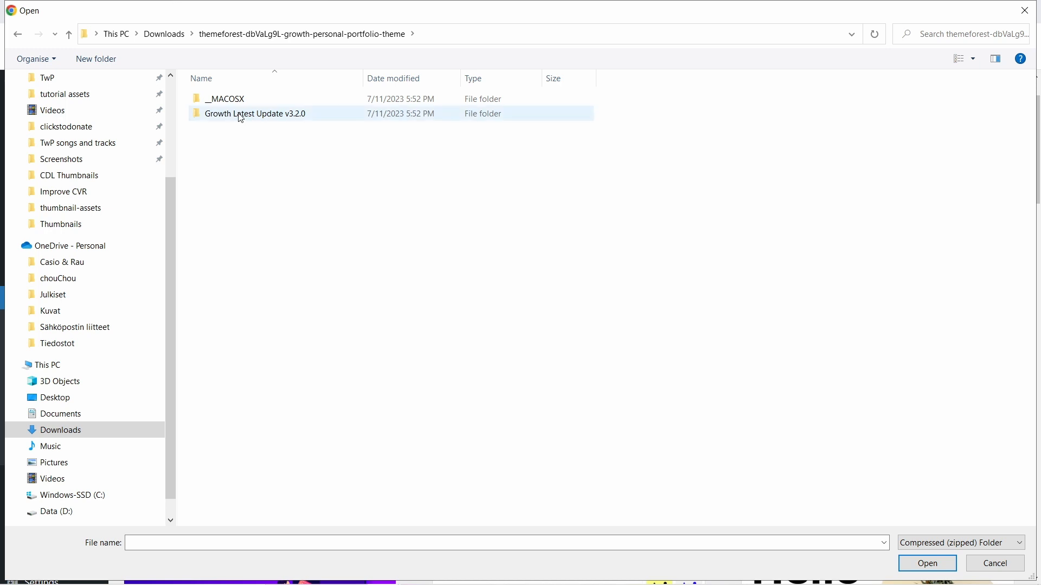
double_click(254, 114)
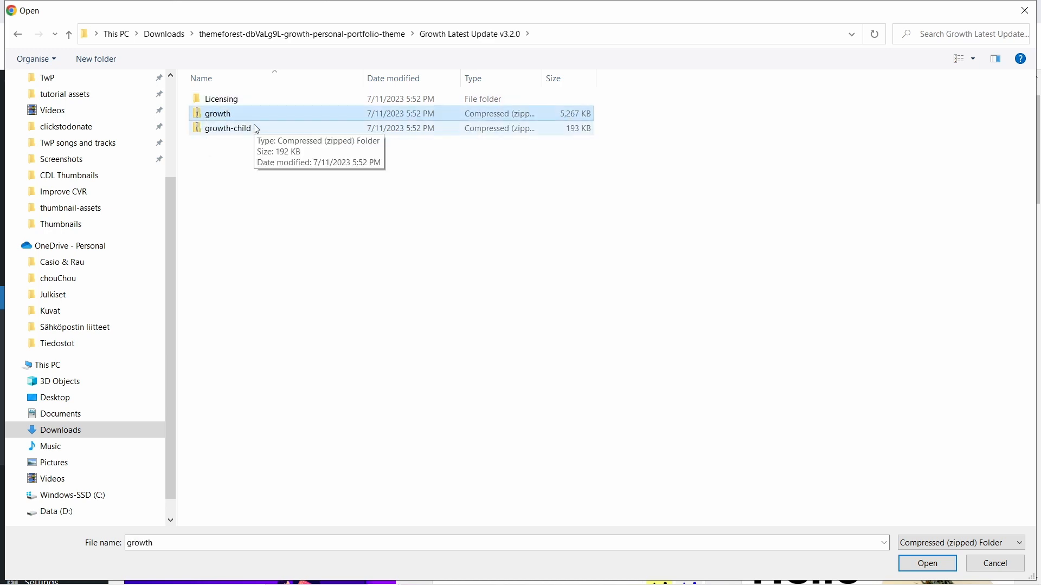
mouse_move(691, 366)
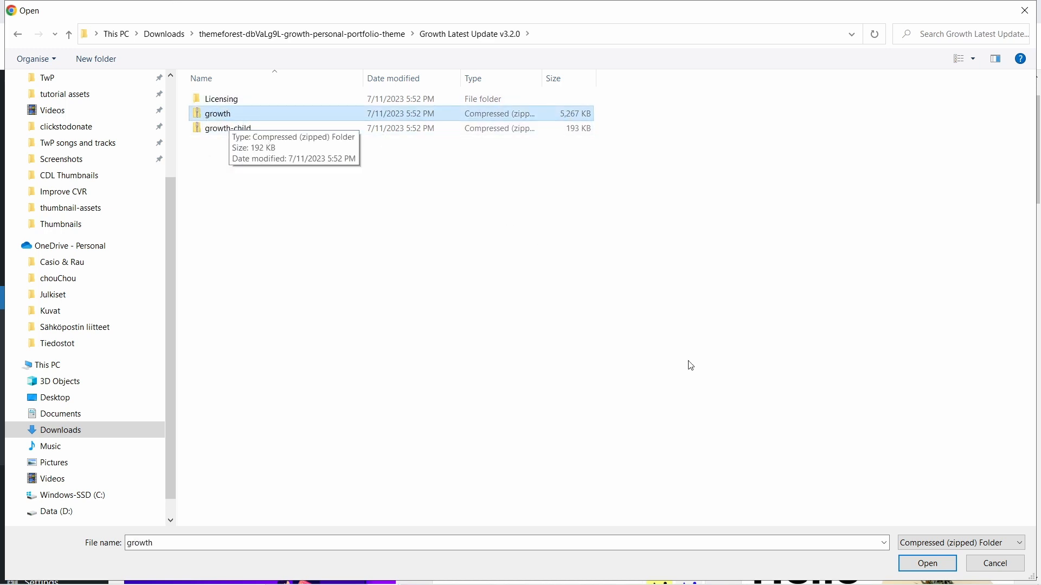
click(927, 563)
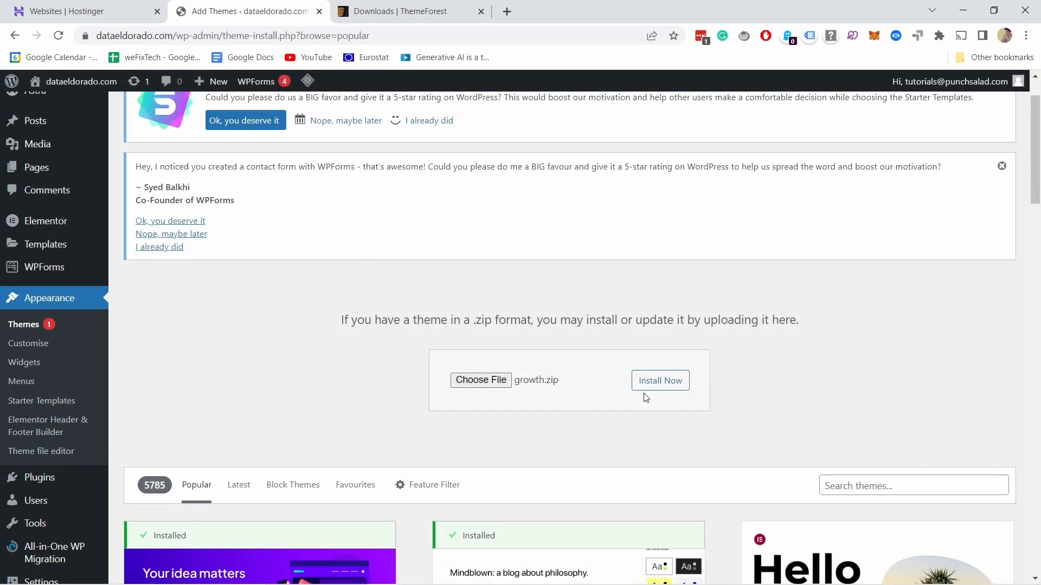
- Install the theme from growth.zip and go to the installed Themes page
click(660, 380)
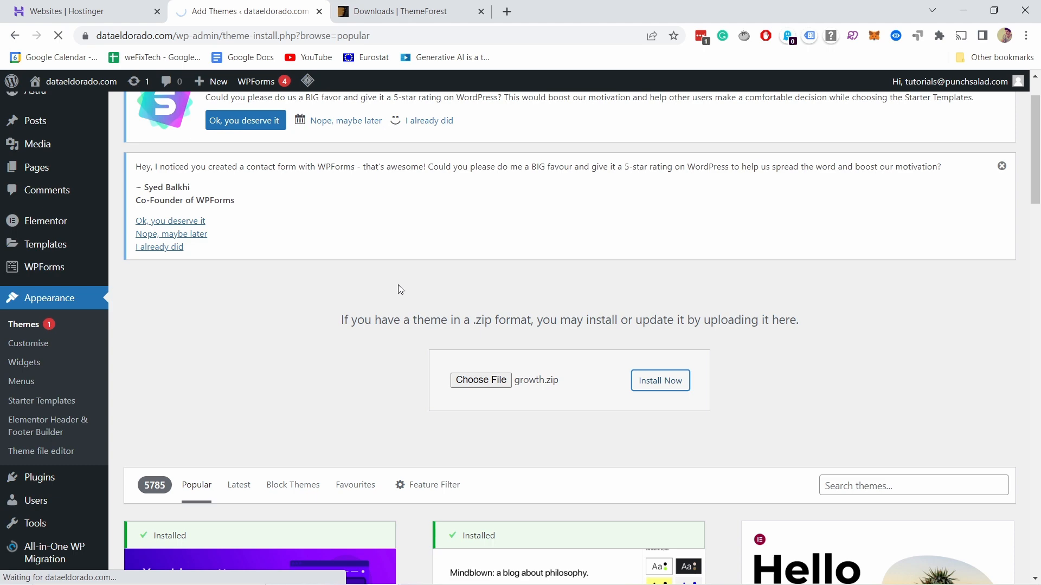
mouse_move(277, 206)
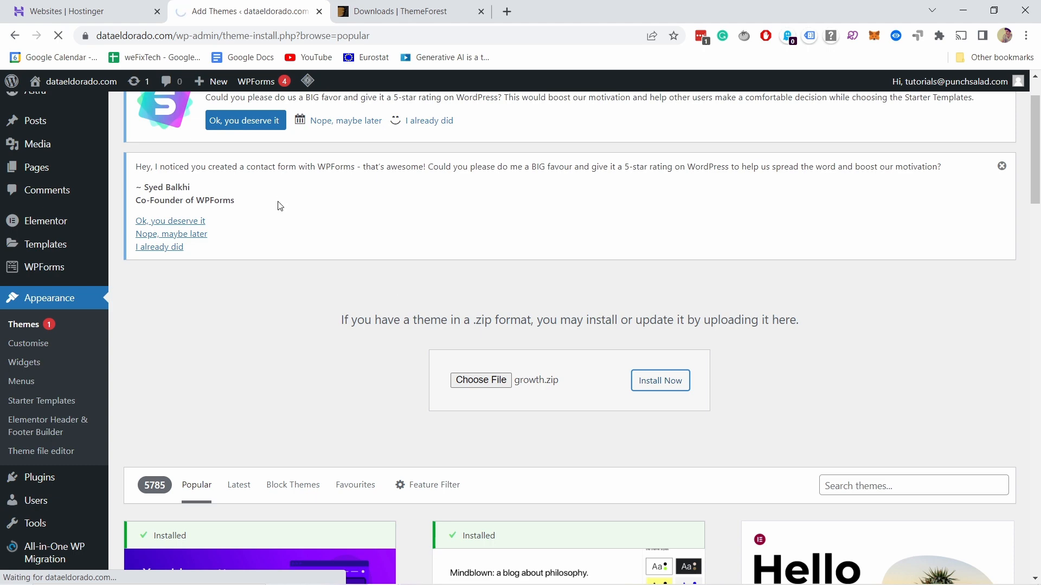
click(659, 381)
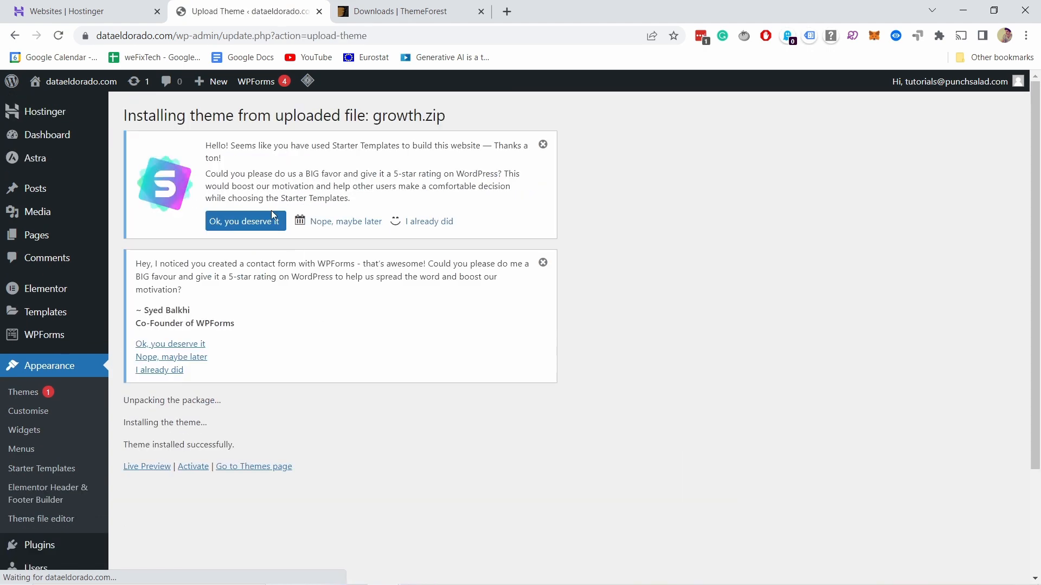
scroll(down, 3)
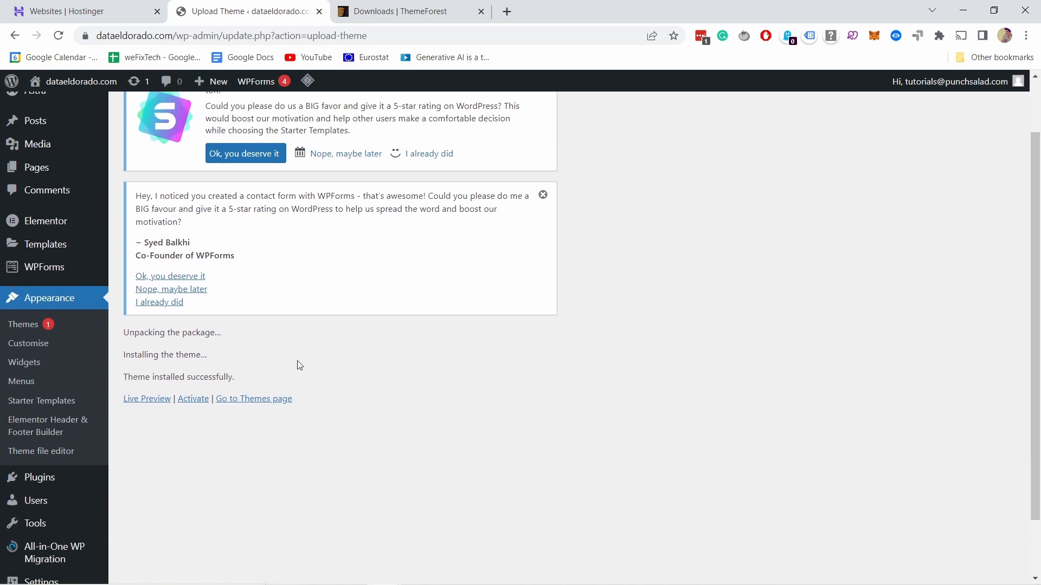
mouse_move(260, 387)
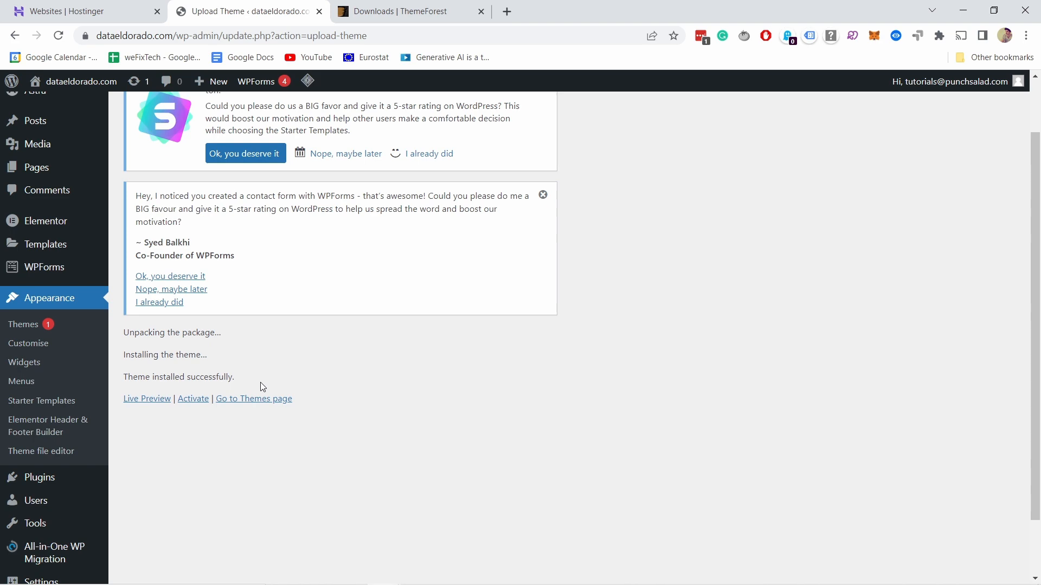
click(253, 398)
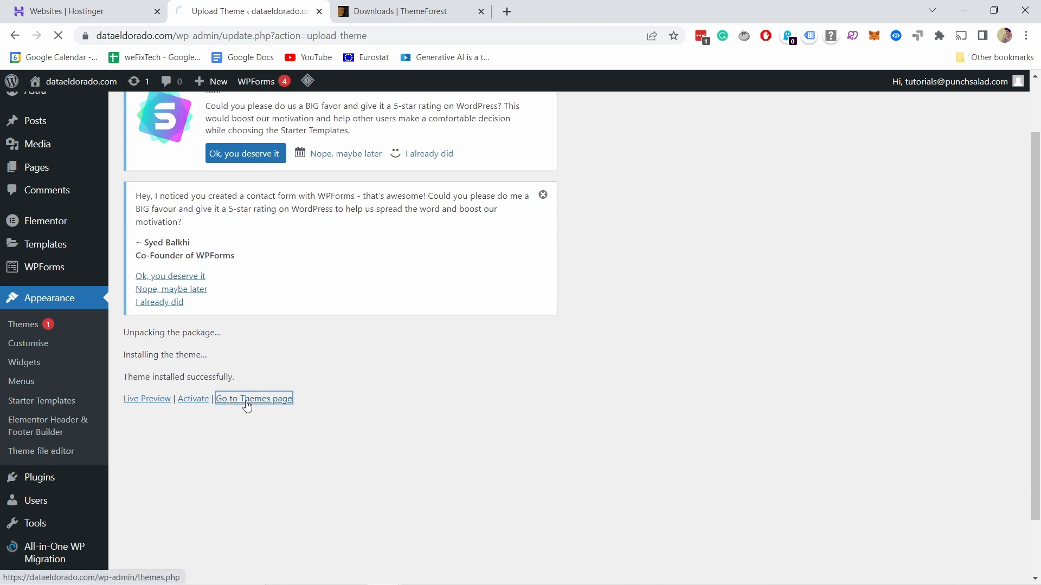
click(254, 398)
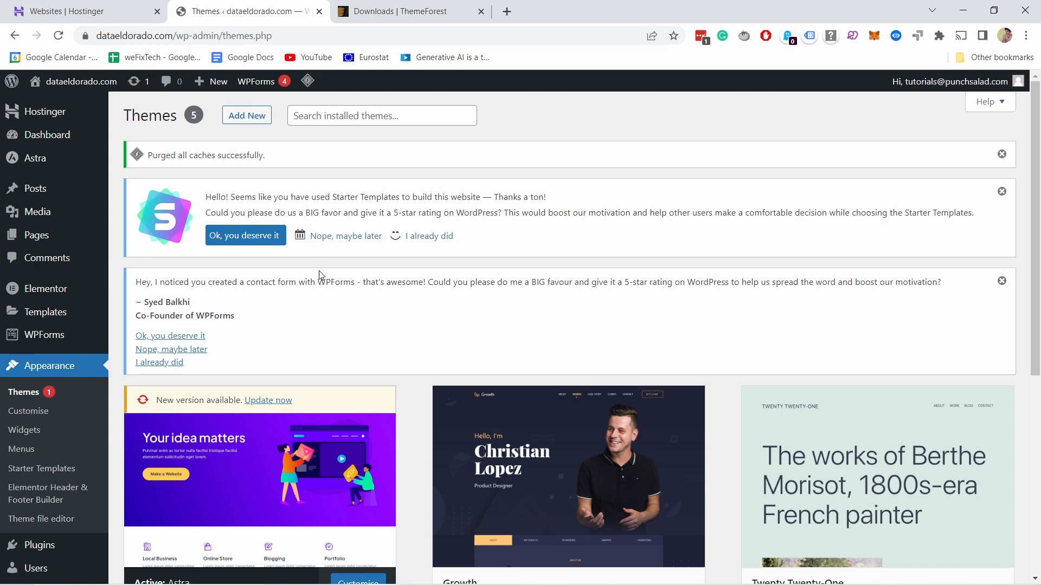
- Activate the Growth theme in place of Astra
scroll(down, 3)
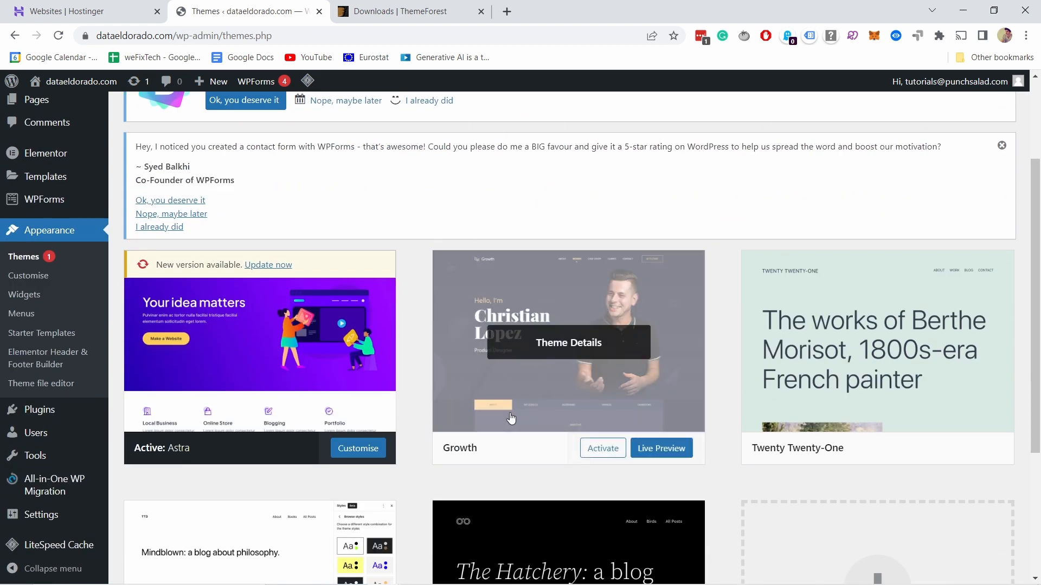
mouse_move(602, 448)
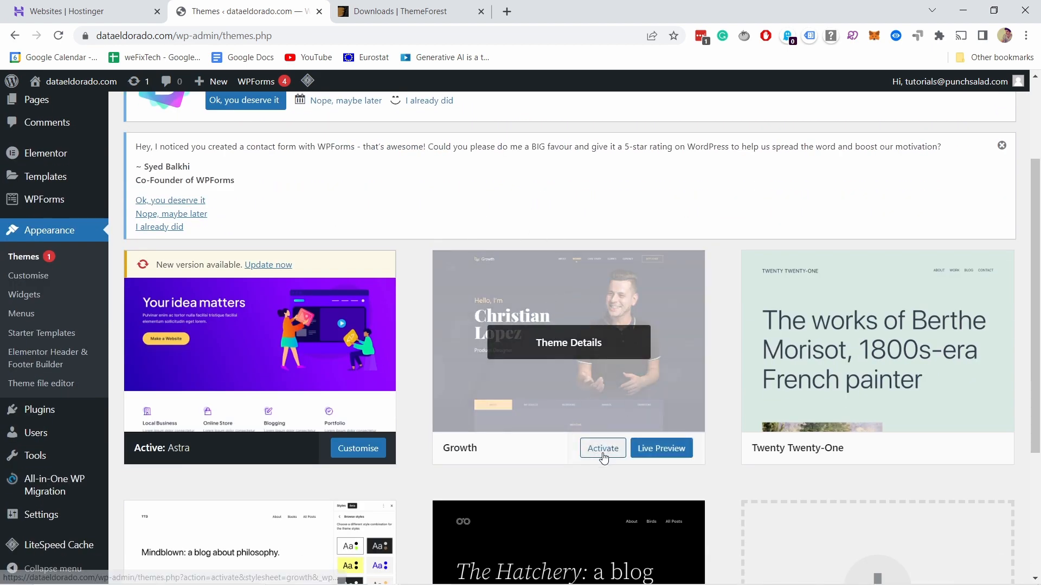
click(602, 448)
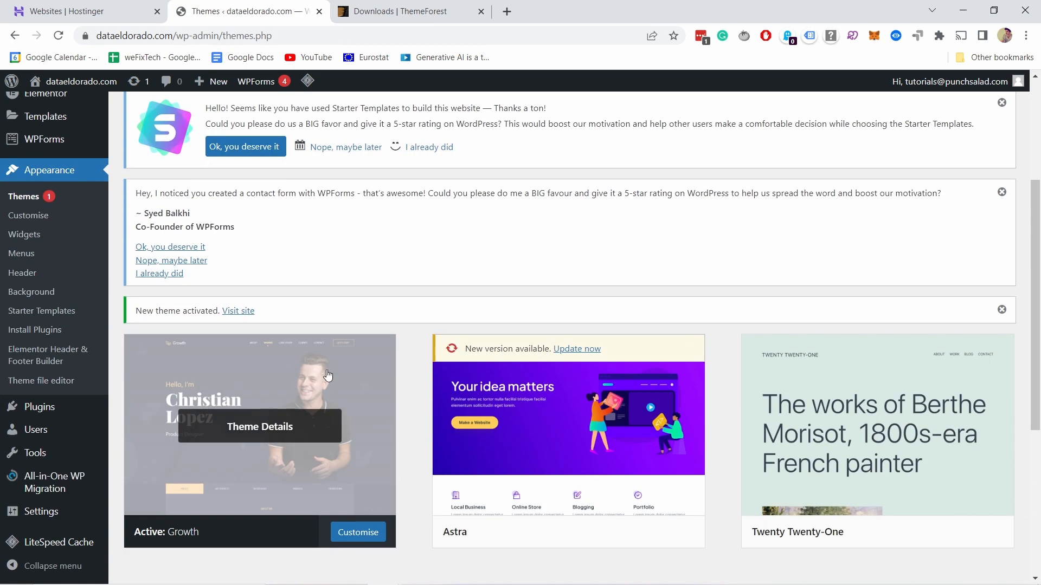
scroll(up, 3)
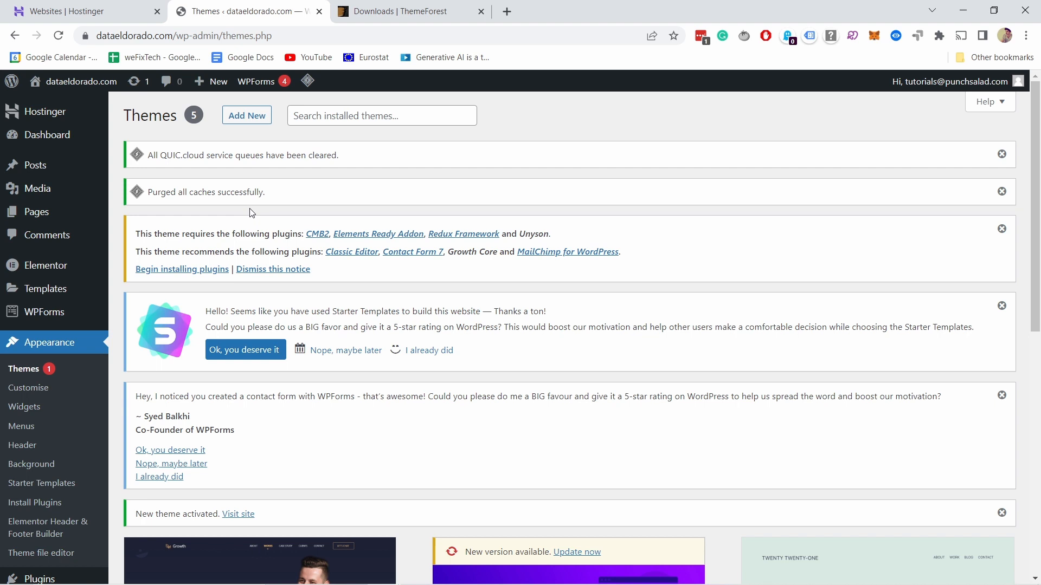
mouse_move(246, 229)
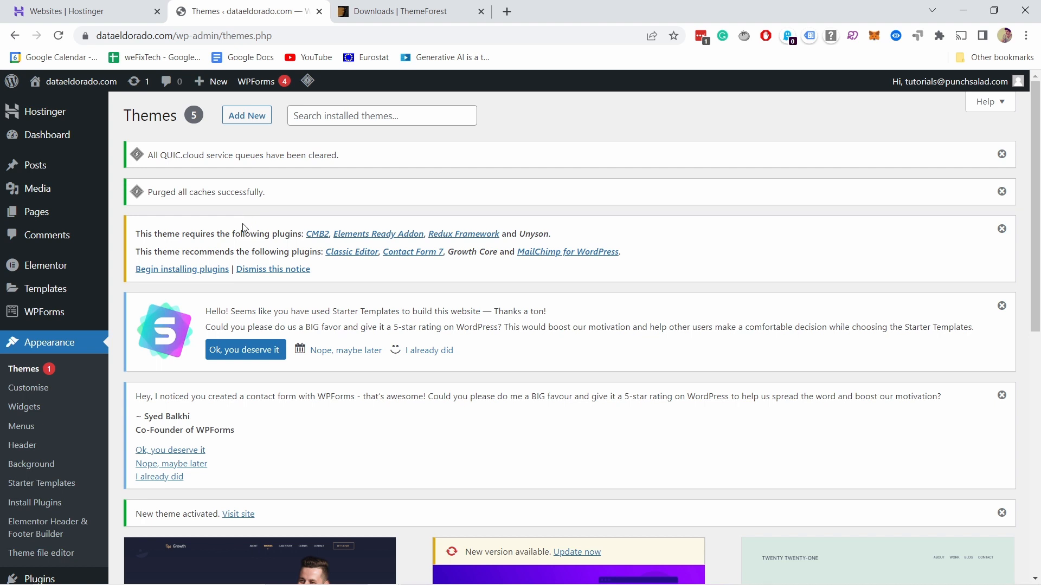
mouse_move(256, 224)
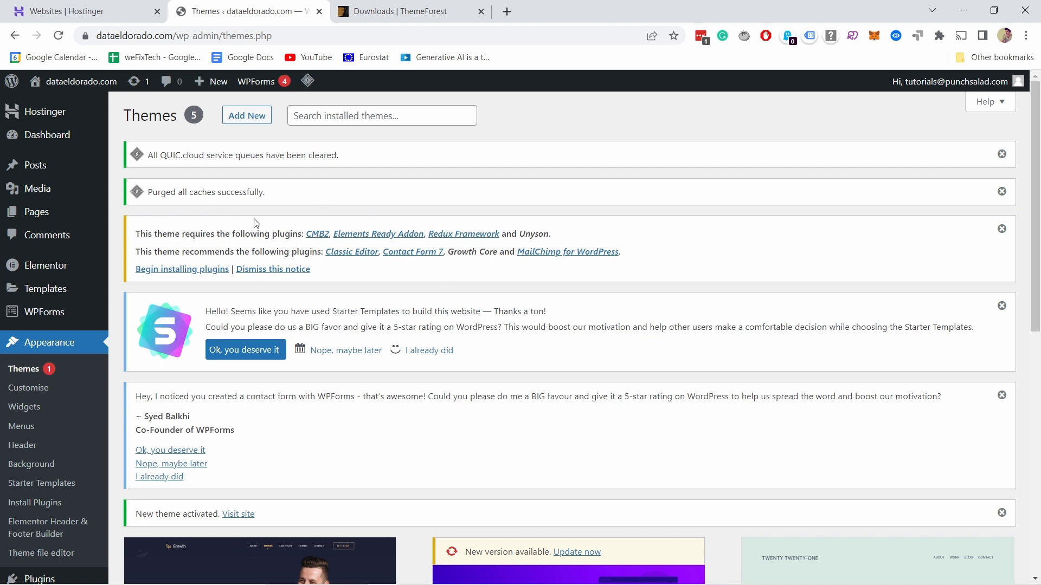
mouse_move(285, 259)
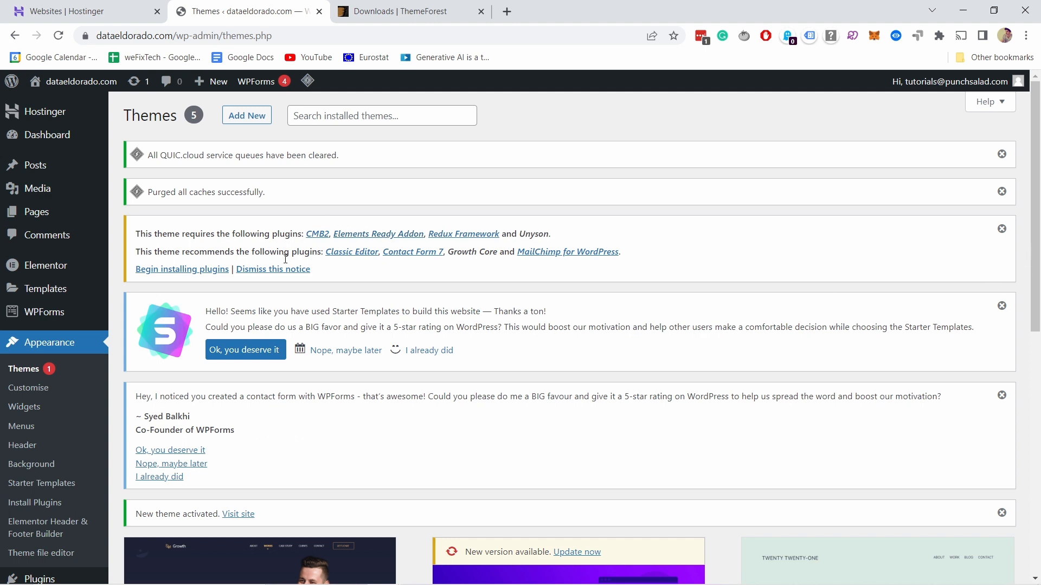
mouse_move(523, 246)
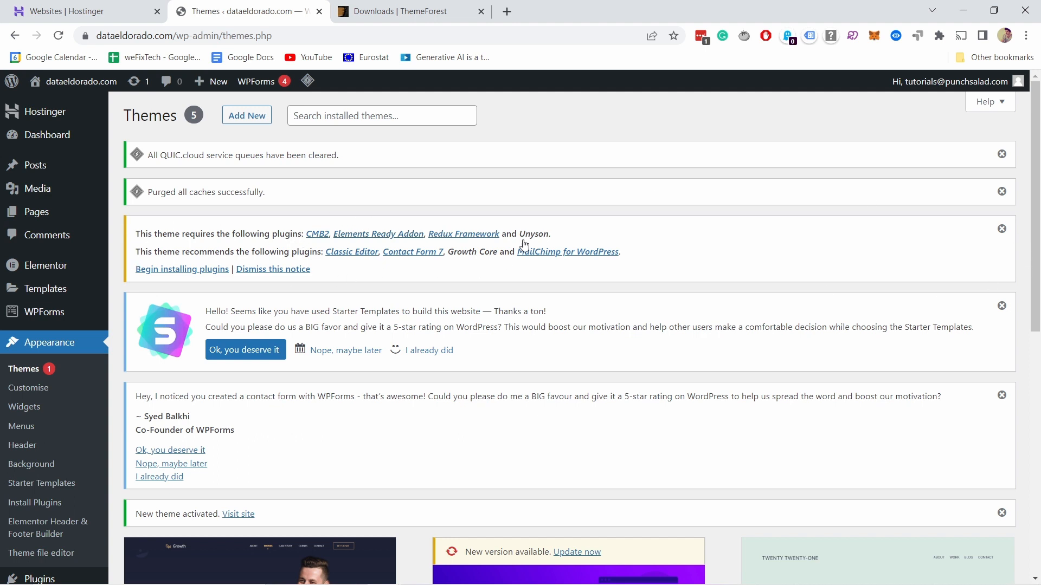
mouse_move(199, 234)
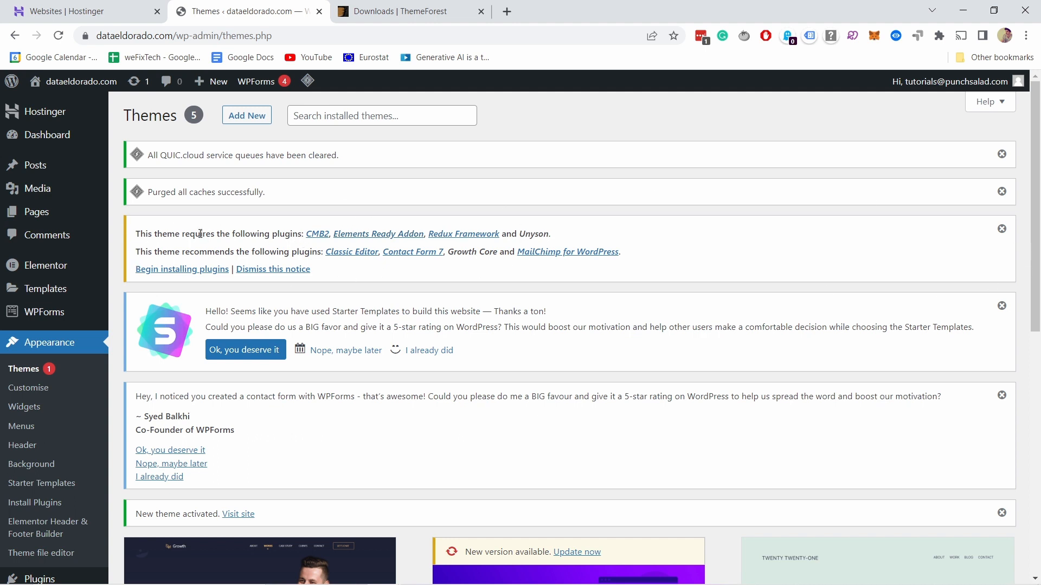
mouse_move(181, 268)
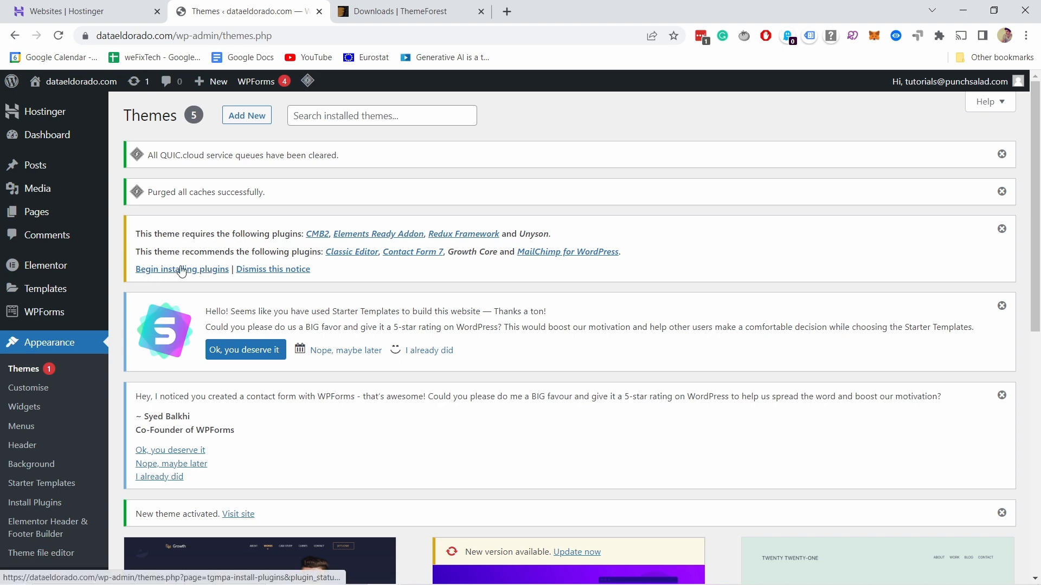
- Bulk-install all eight required and recommended Growth plugins
click(182, 269)
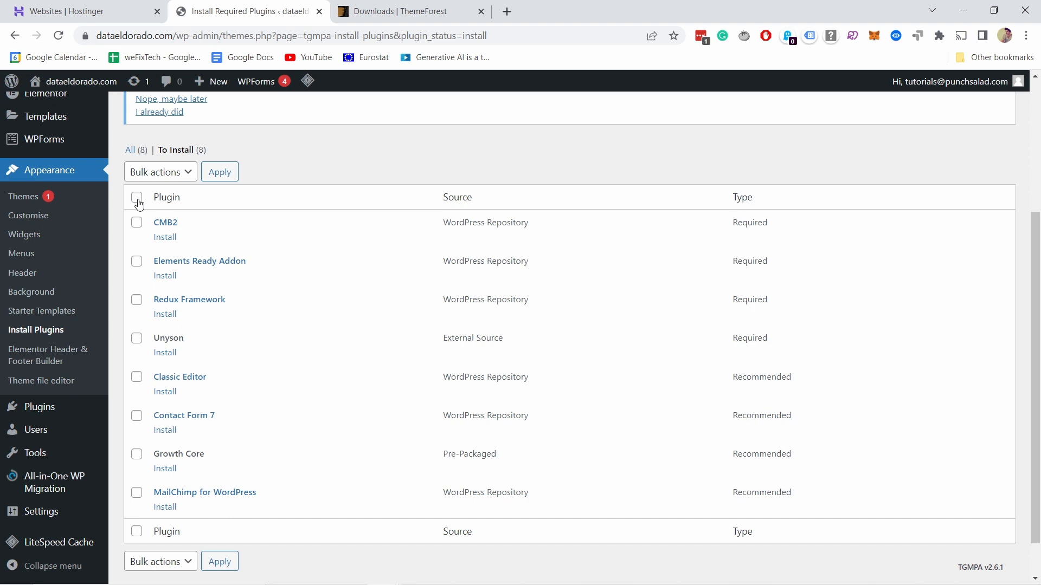
click(136, 198)
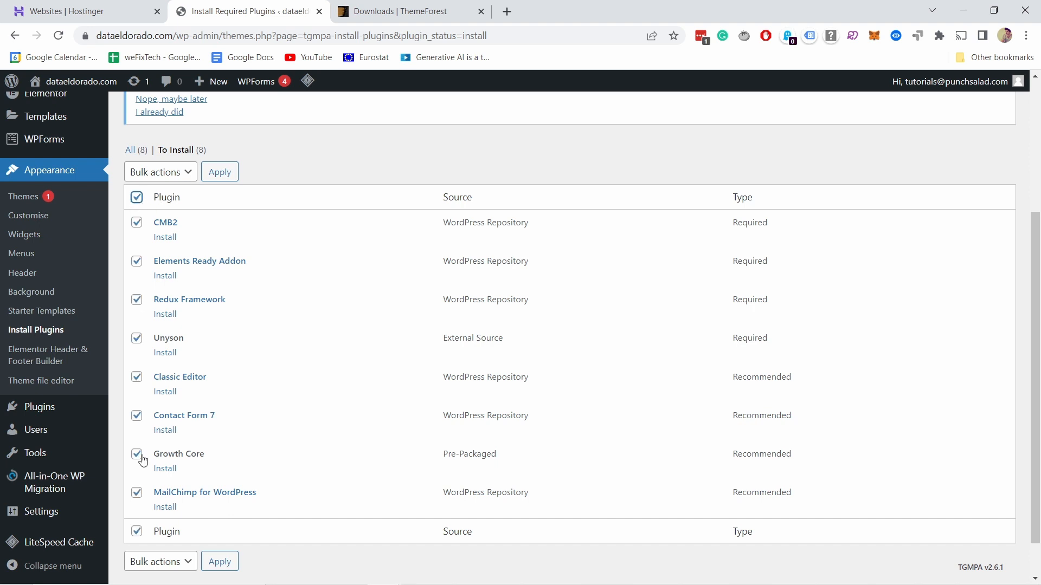
click(160, 172)
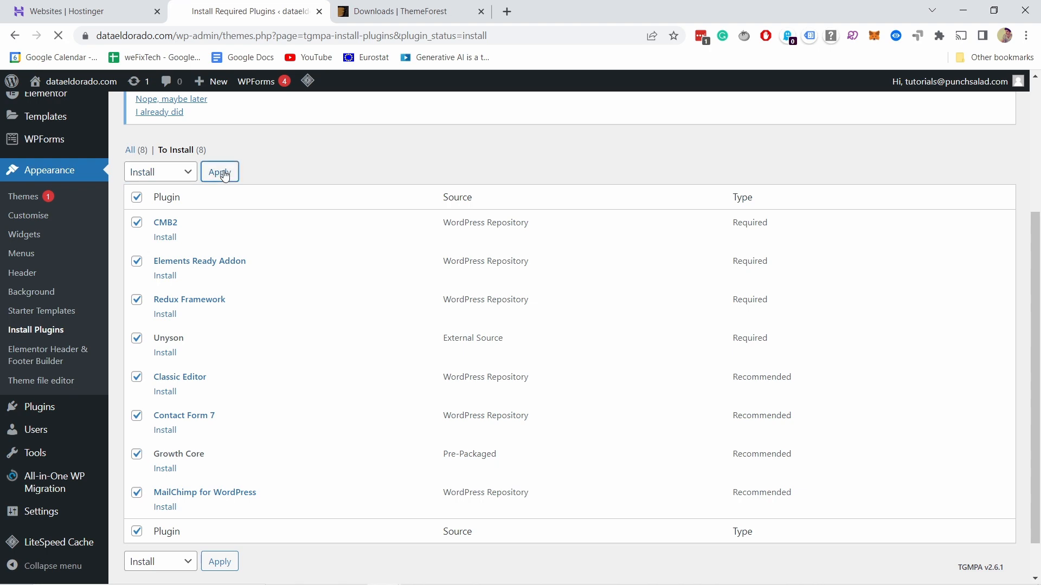
click(220, 171)
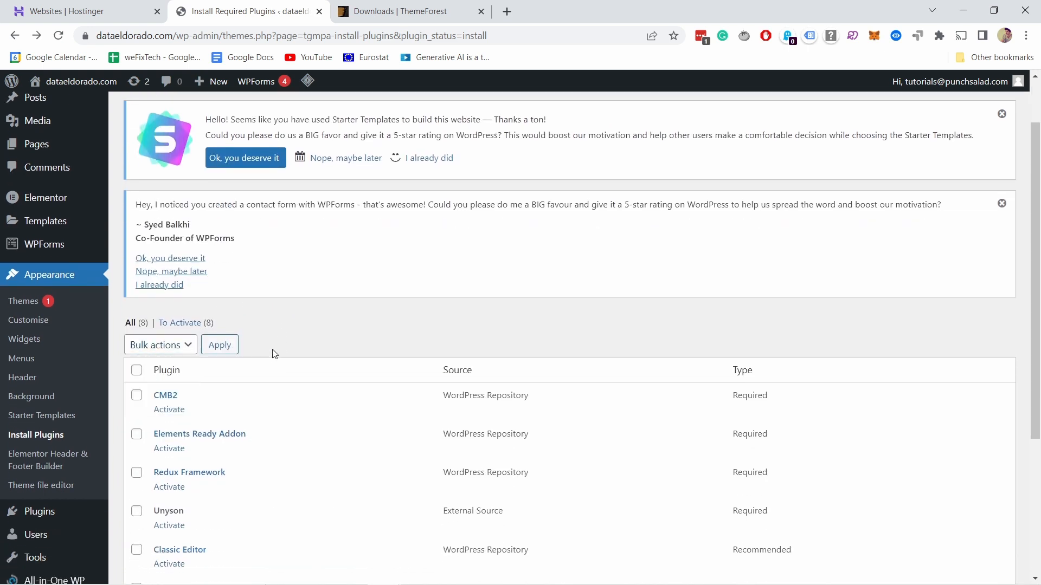
- Bulk-activate all eight plugins, including CMB2, Redux Framework, Unyson and Growth Core
click(159, 345)
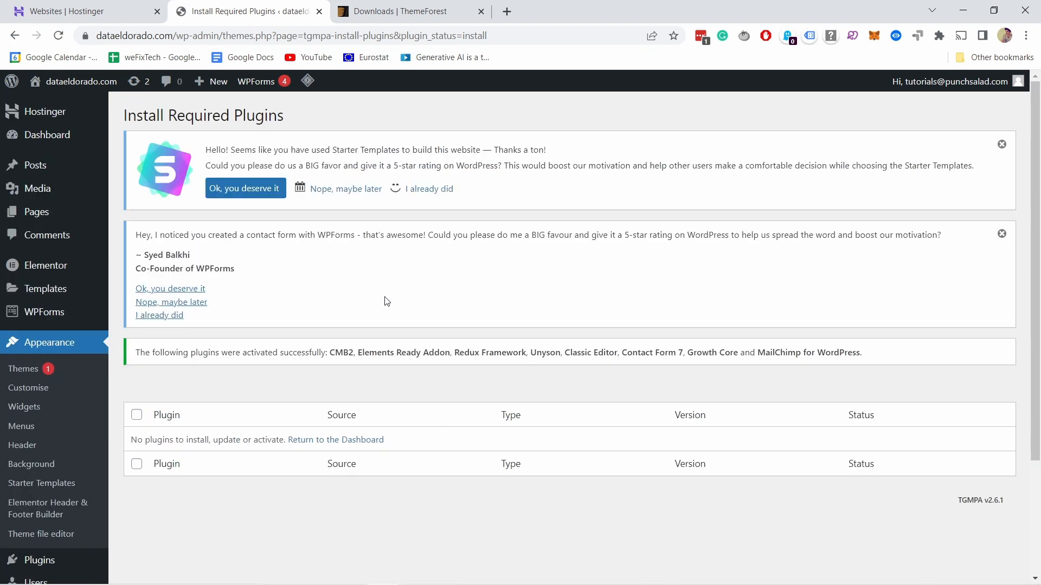
mouse_move(365, 286)
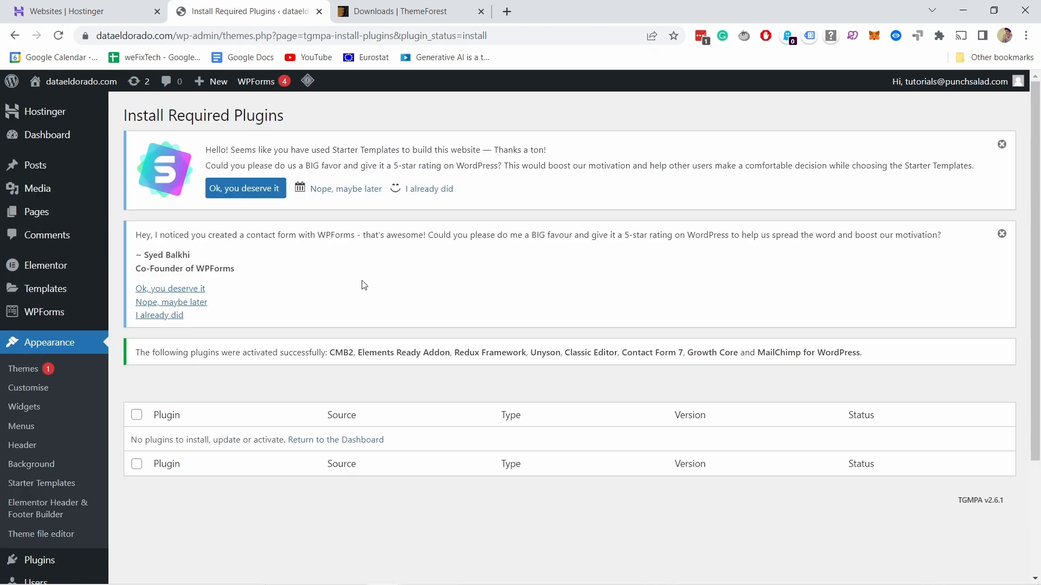